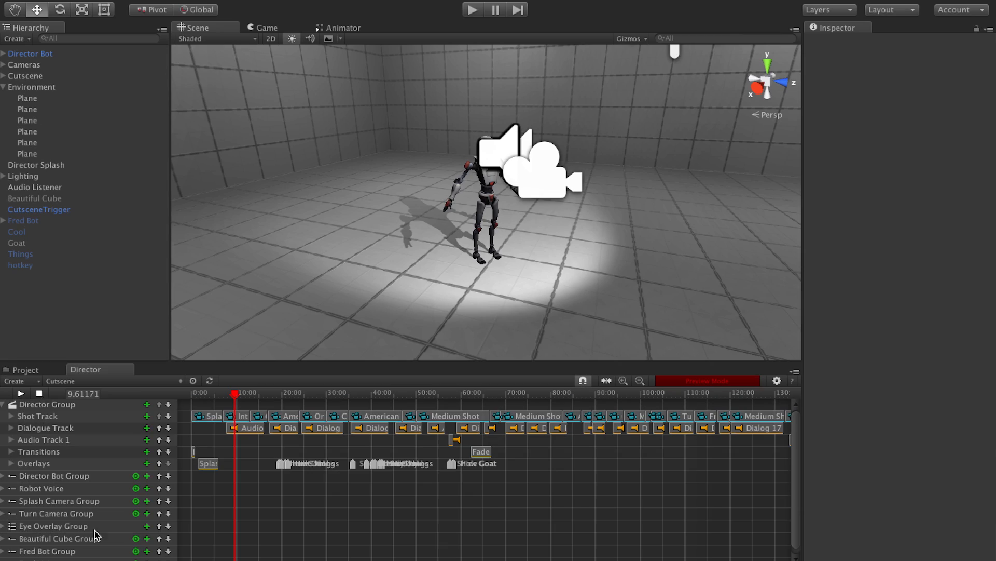
# Step: Browse the available track types without adding one, then expand the Shot Track's shots
pyautogui.click(14, 380)
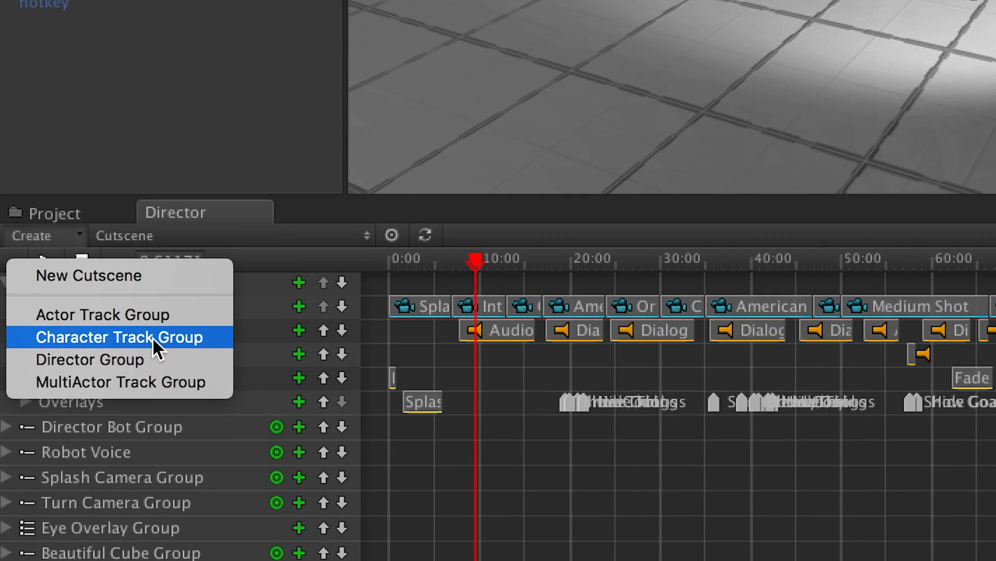
pyautogui.moveTo(178, 394)
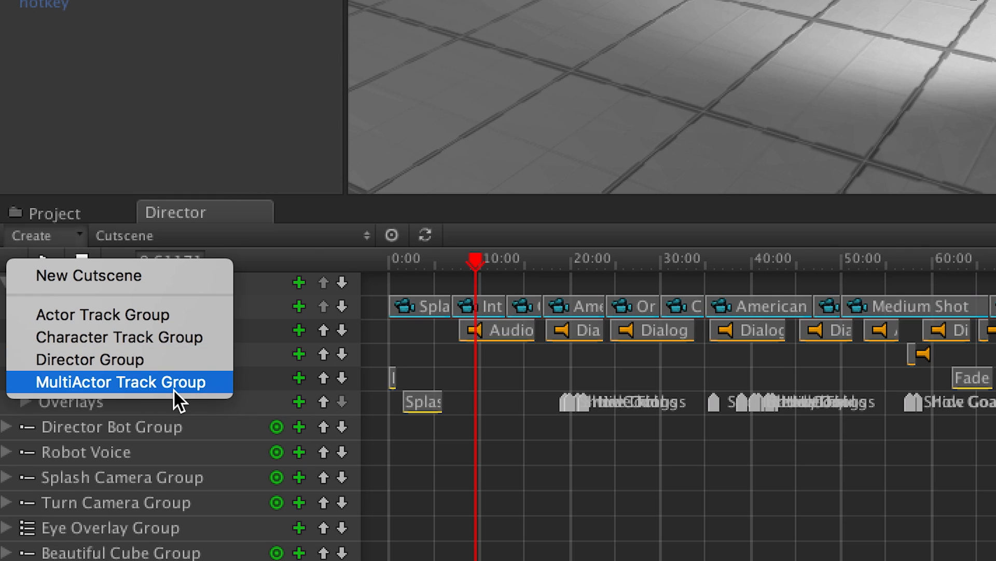
pyautogui.moveTo(131, 383)
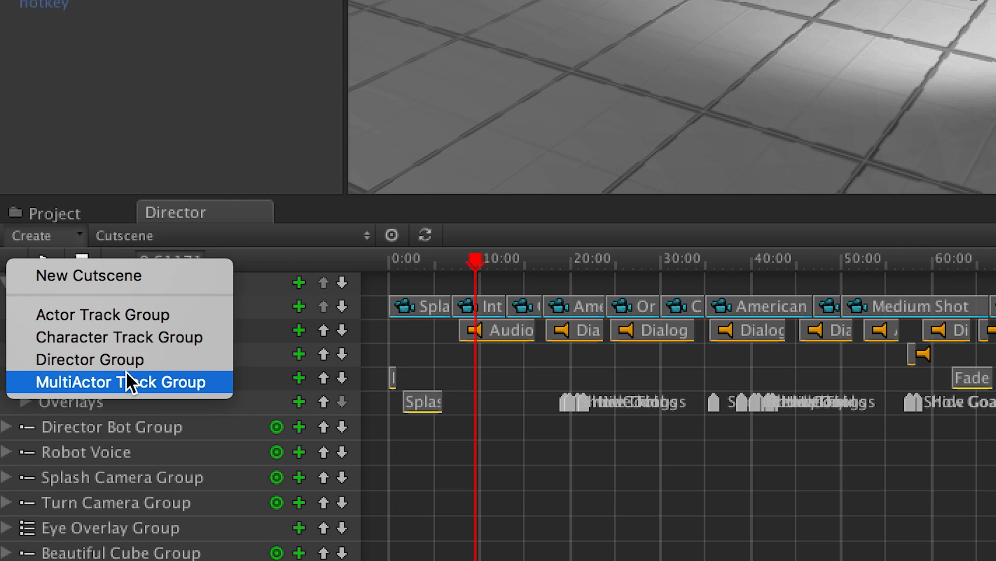
pyautogui.moveTo(221, 137)
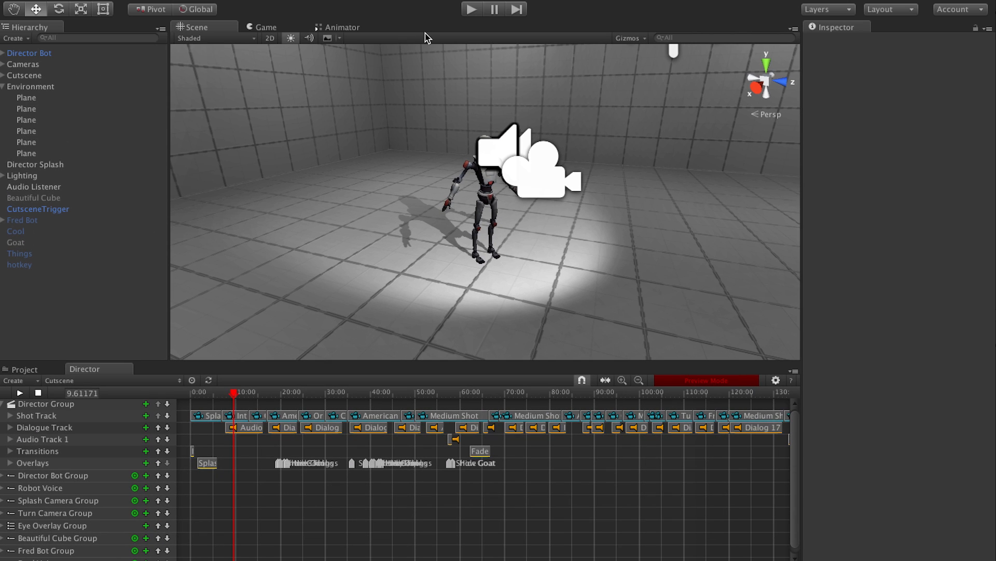
pyautogui.moveTo(407, 268)
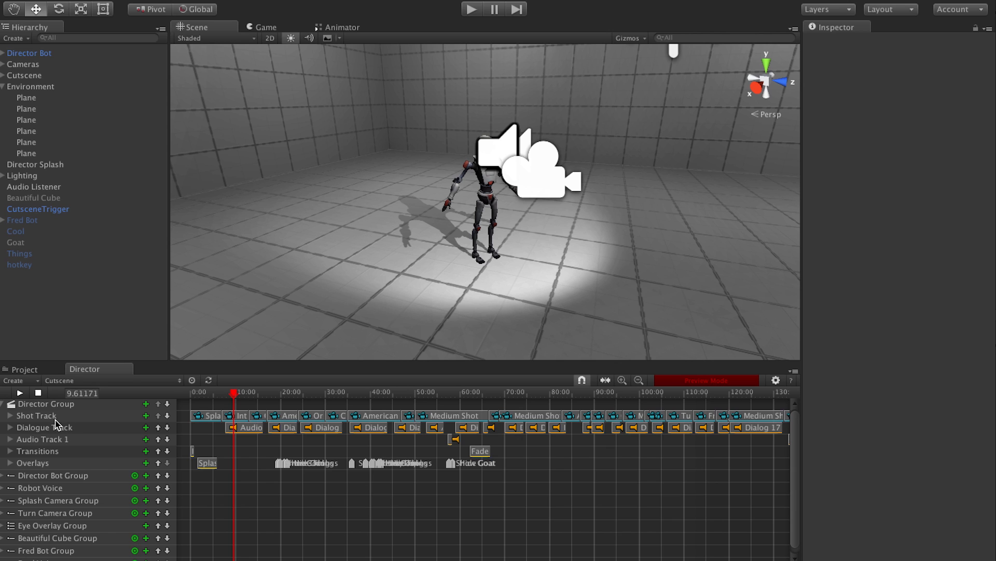
pyautogui.moveTo(85, 418)
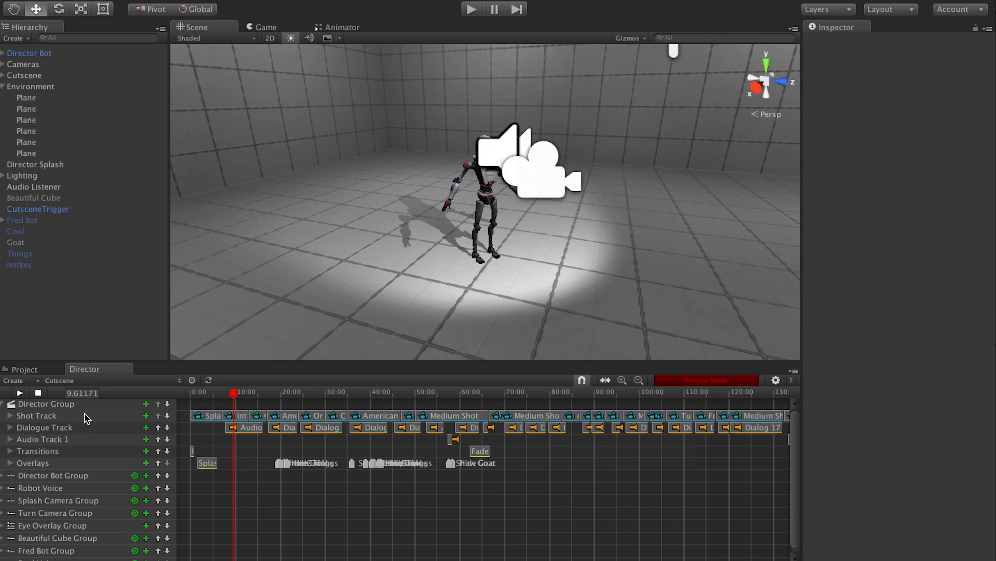
pyautogui.moveTo(57, 410)
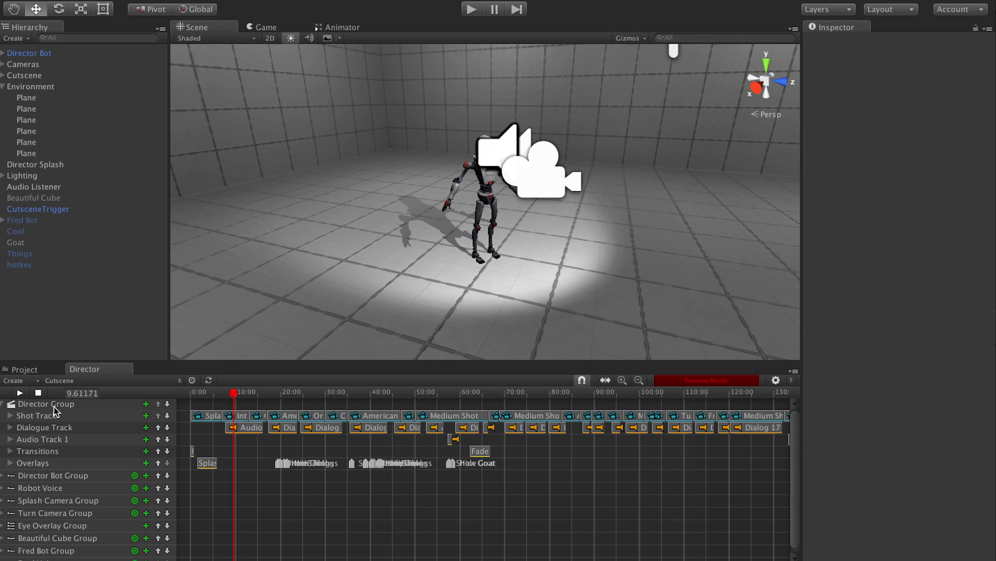
pyautogui.moveTo(69, 475)
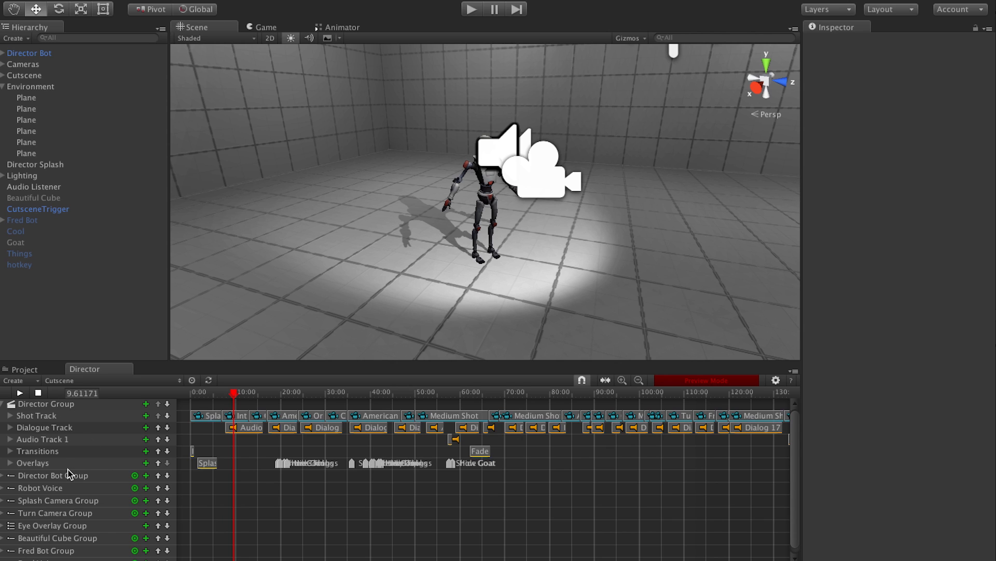
pyautogui.moveTo(148, 401)
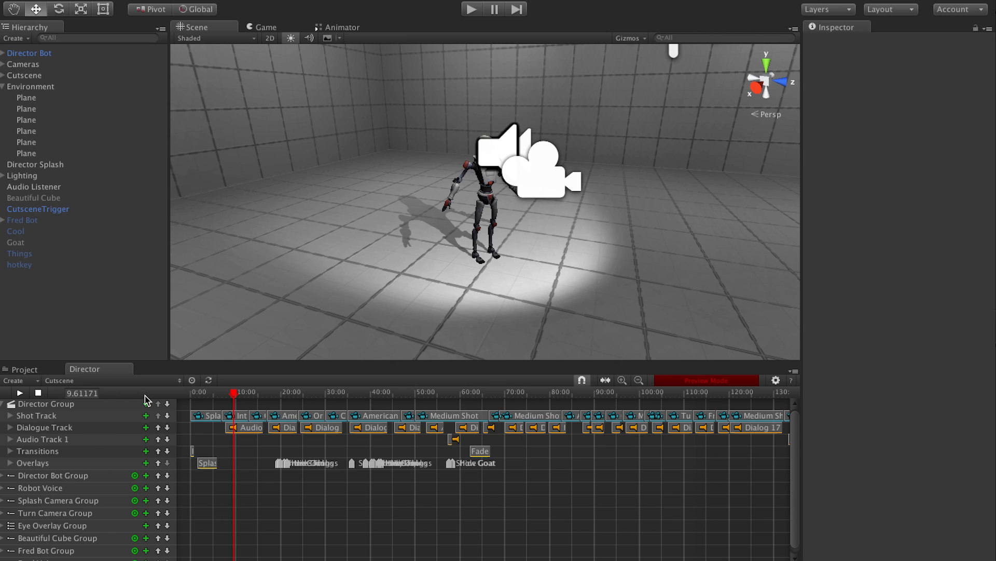
pyautogui.click(145, 416)
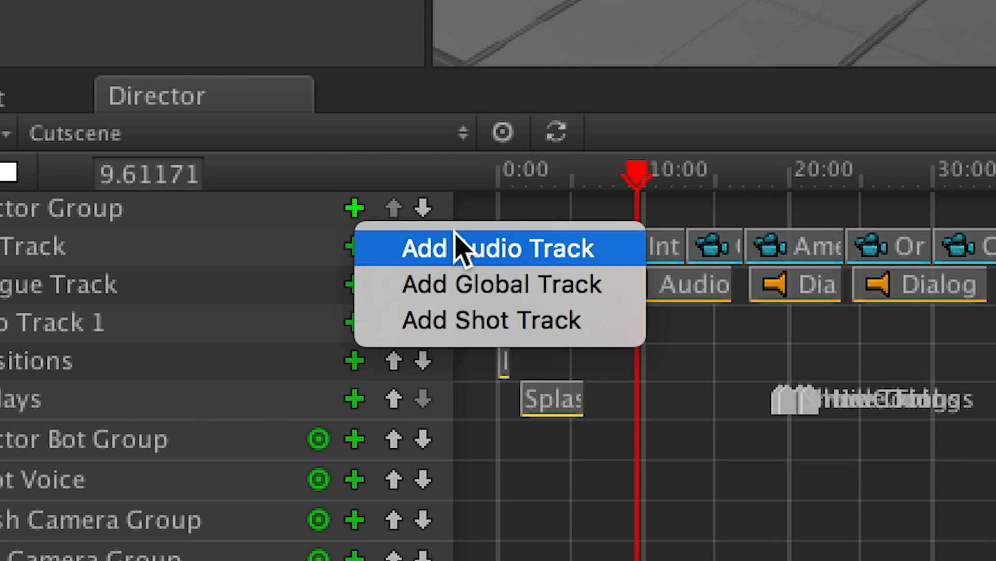
pyautogui.moveTo(501, 320)
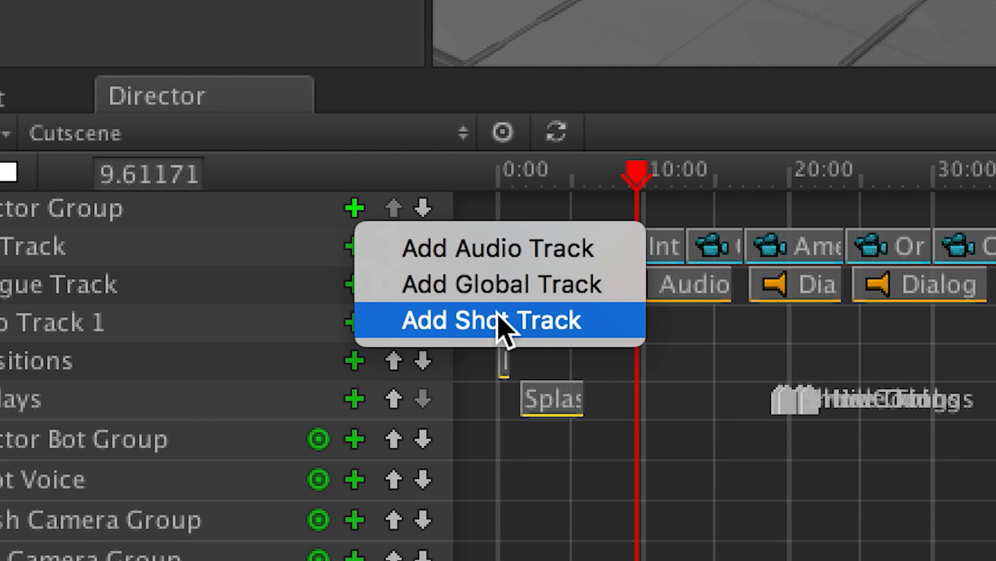
pyautogui.click(491, 319)
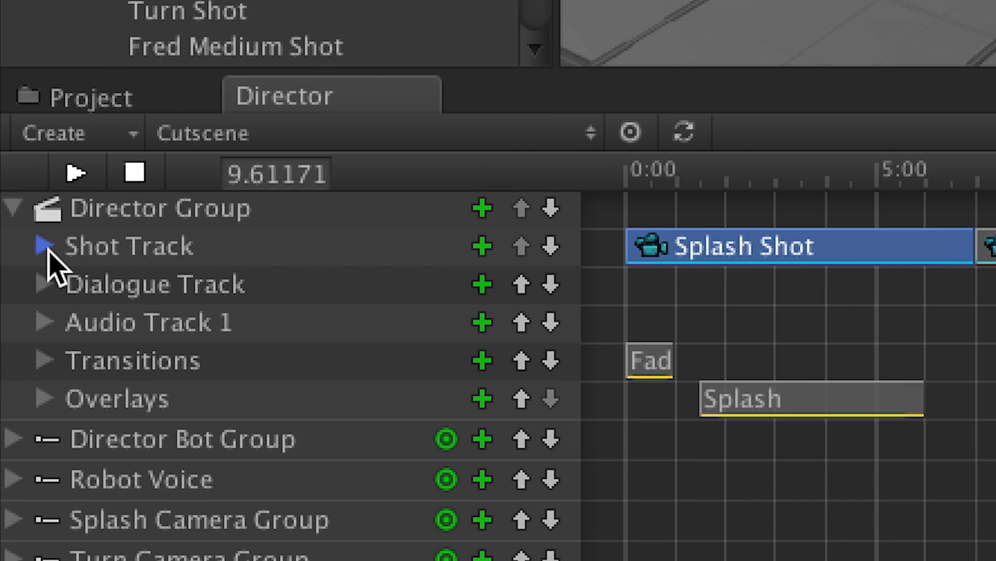
pyautogui.click(41, 246)
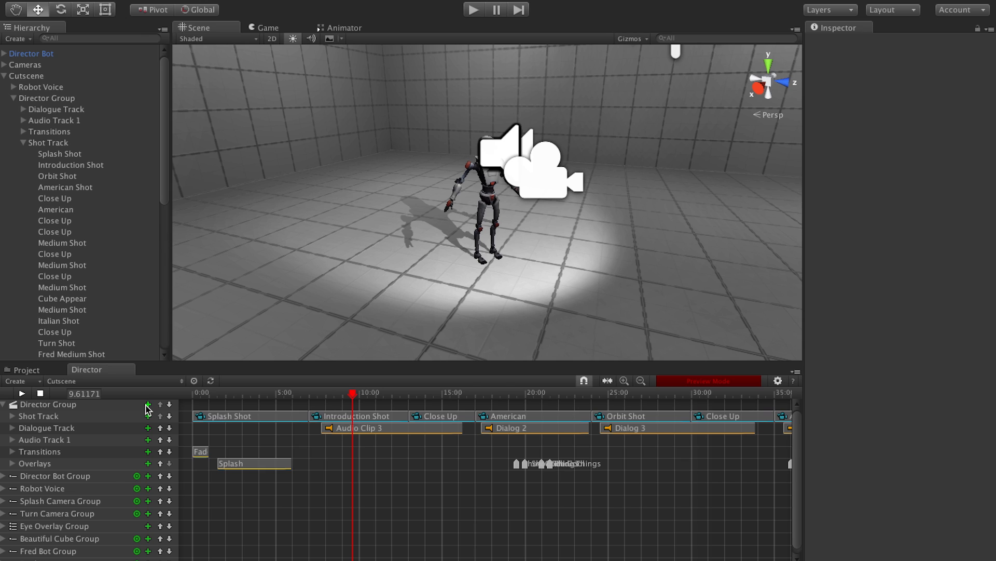
pyautogui.click(148, 404)
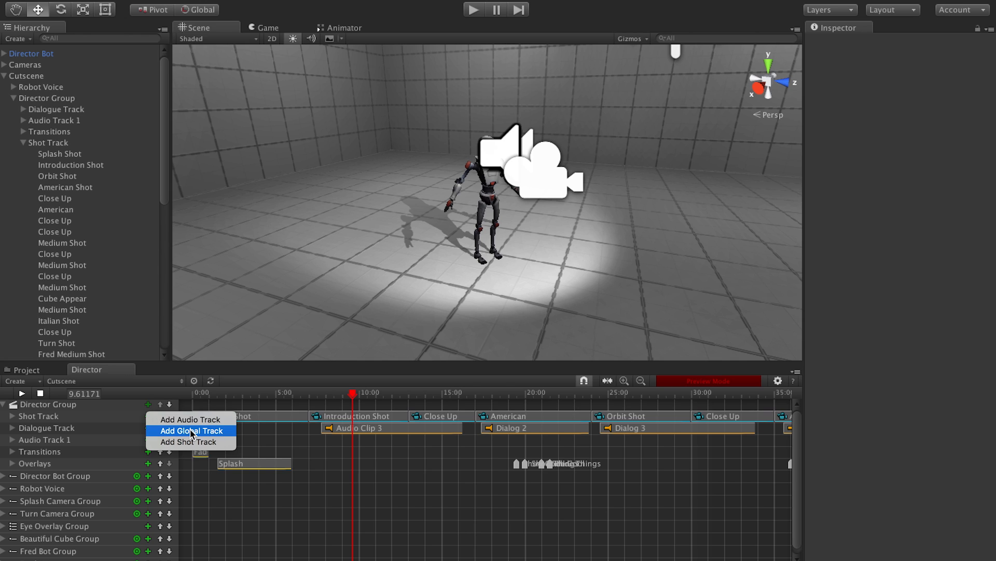
pyautogui.moveTo(204, 441)
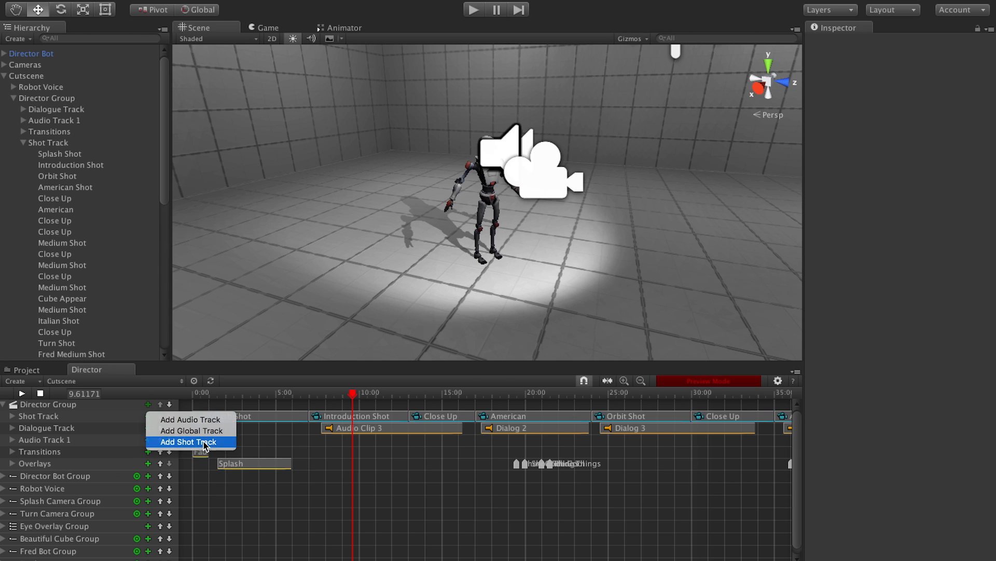
pyautogui.click(188, 442)
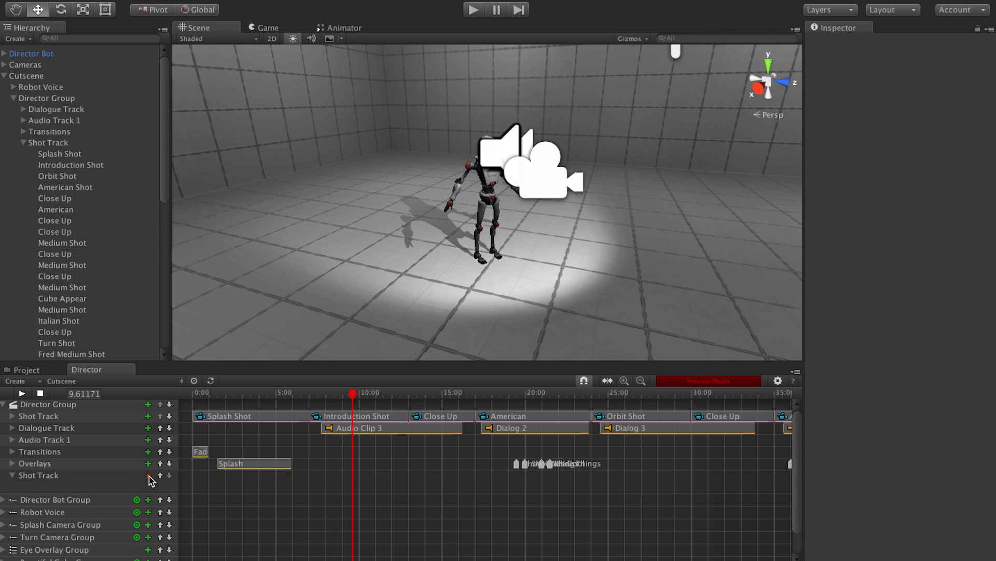
pyautogui.click(147, 474)
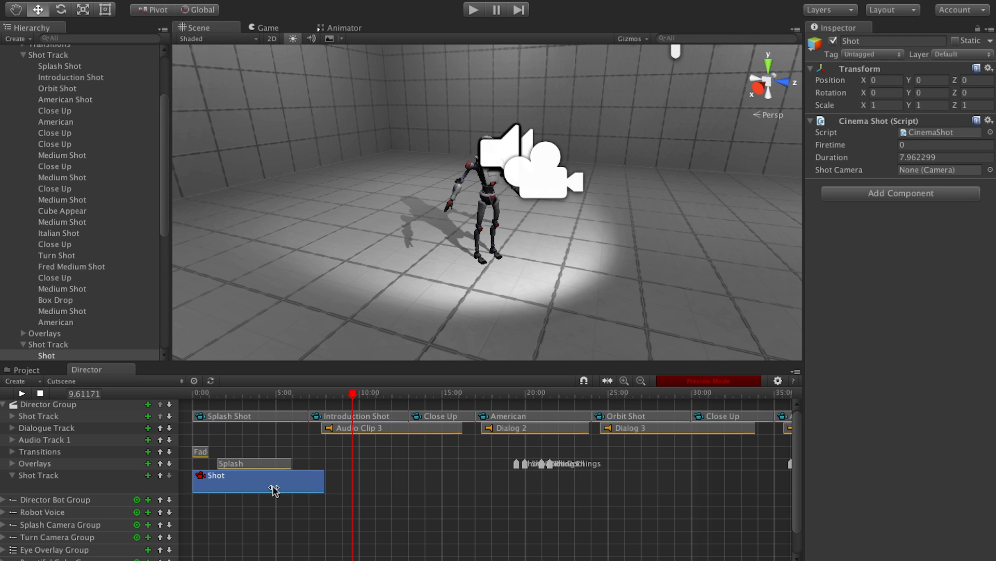
pyautogui.rightClick(273, 486)
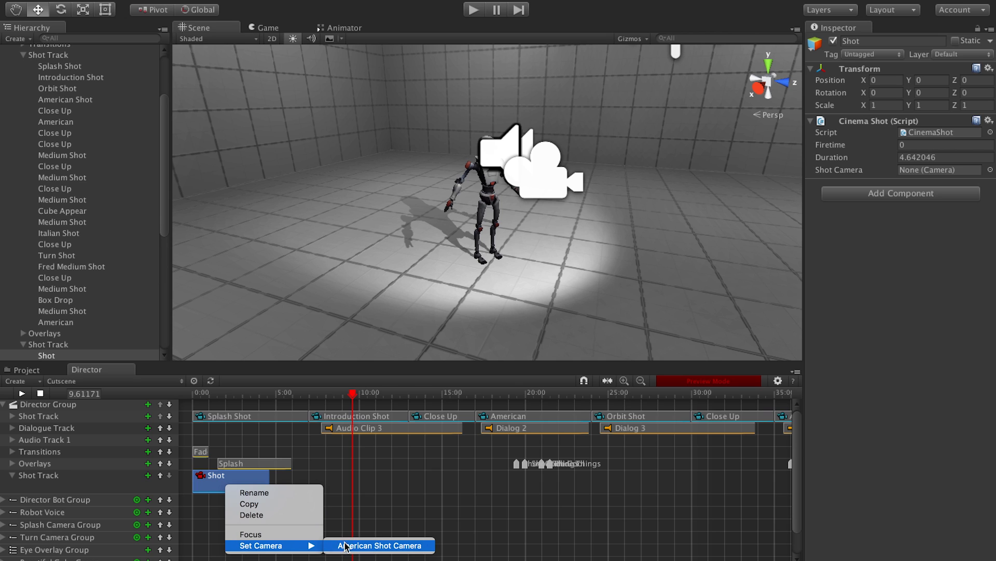
pyautogui.click(380, 546)
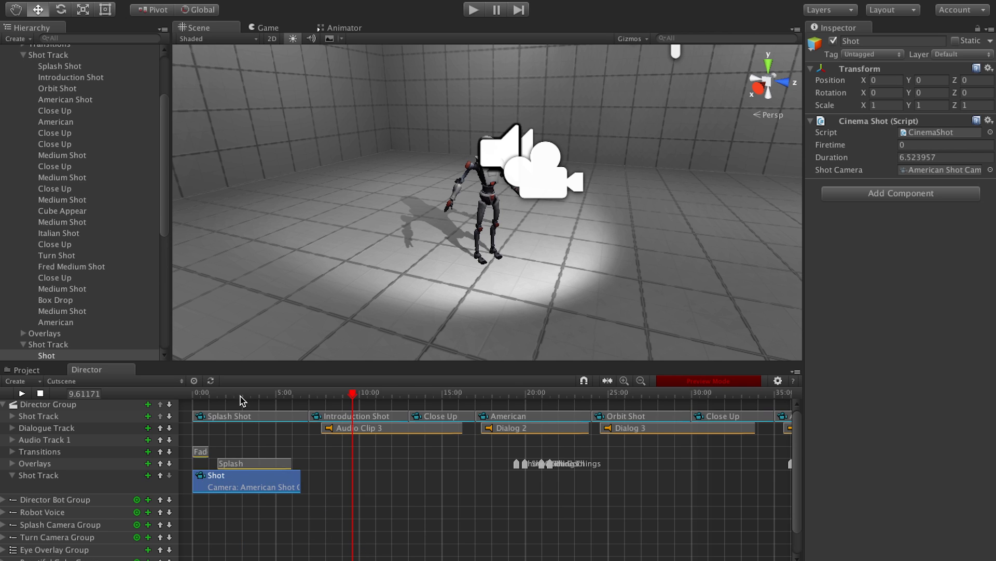
pyautogui.moveTo(247, 396)
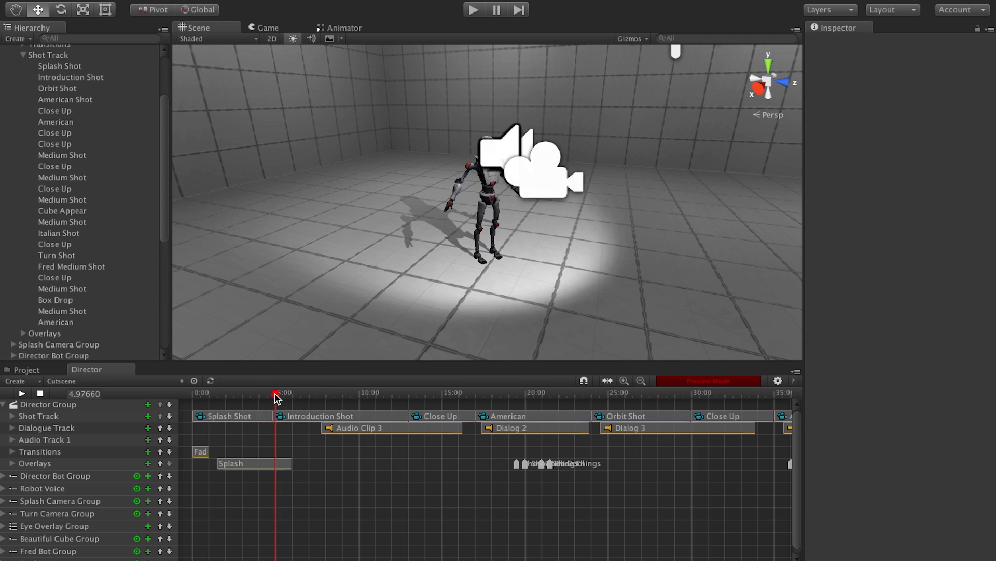
# Step: Preview through the Game view camera and inspect the American shot's settings
pyautogui.click(268, 28)
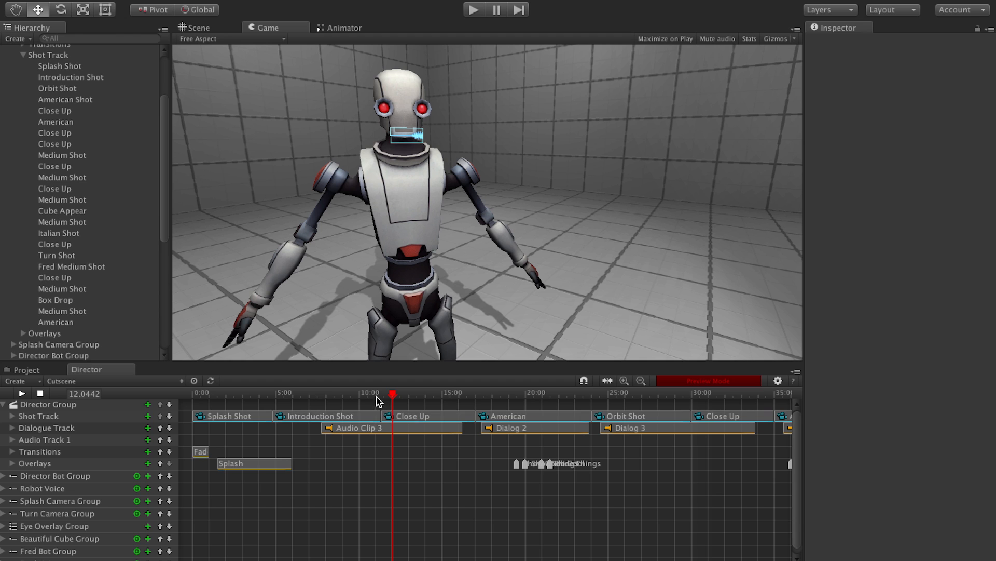
pyautogui.click(509, 416)
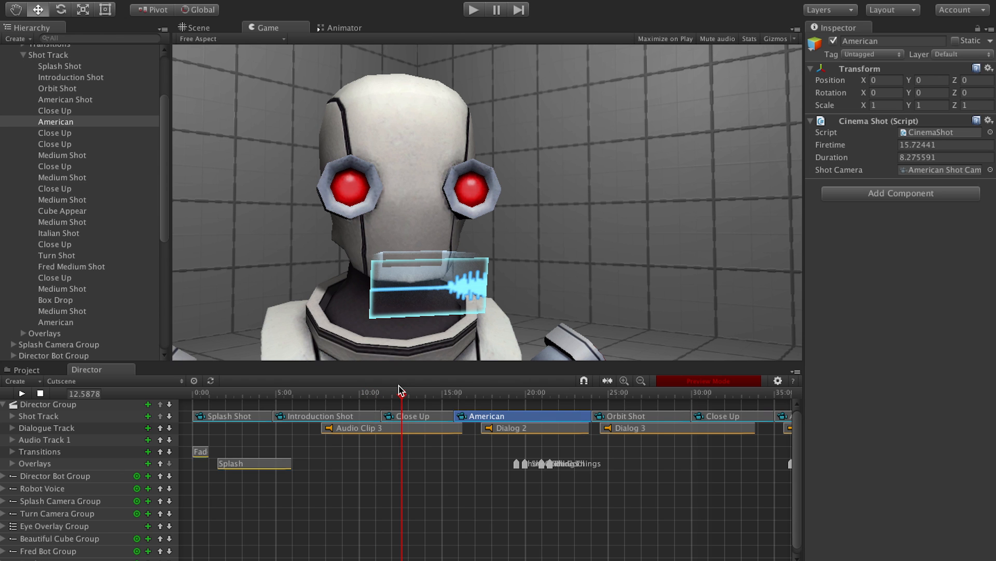
pyautogui.click(147, 405)
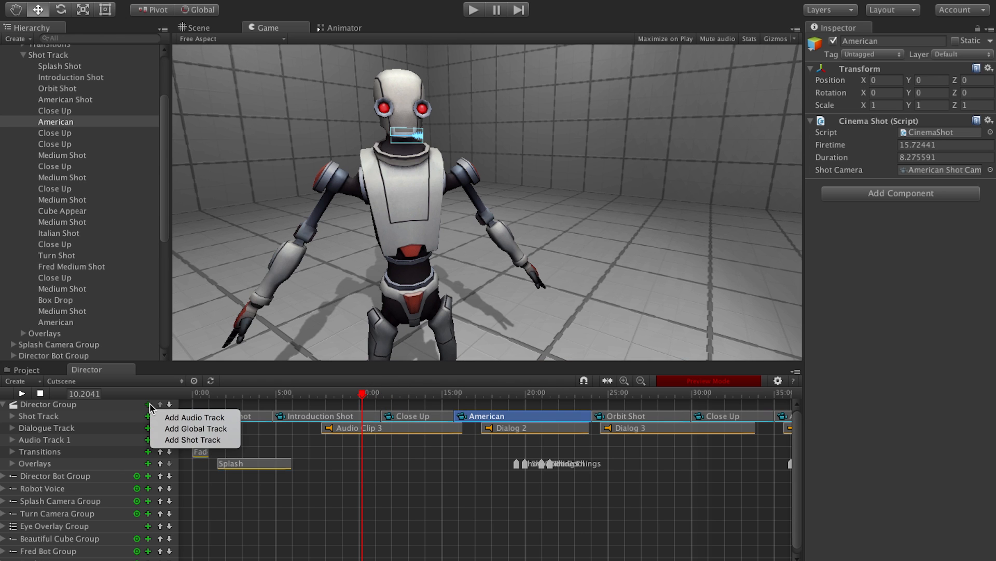
pyautogui.moveTo(193, 416)
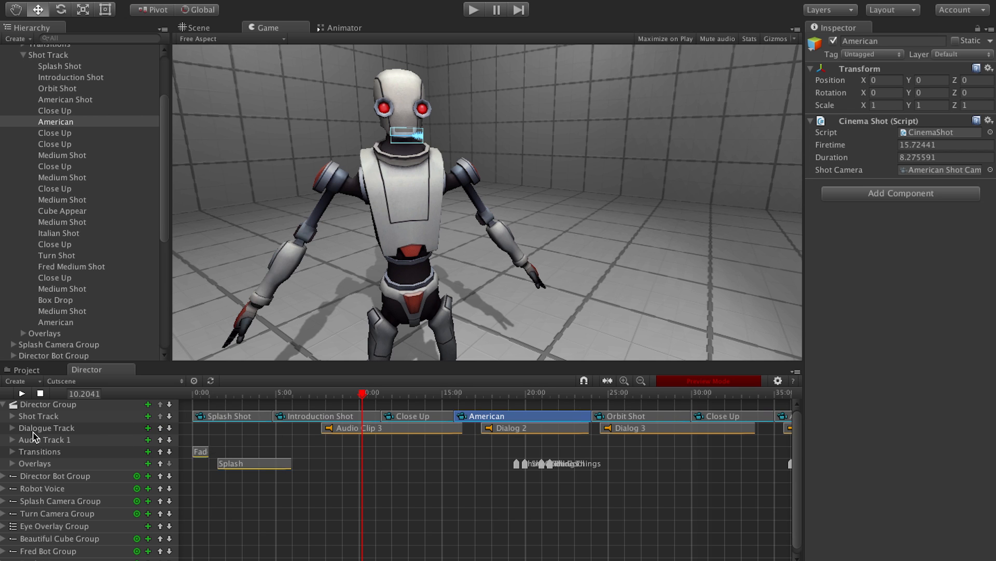
# Step: Expand the Dialogue Track to reveal its audio clips and scroll through them
pyautogui.click(12, 427)
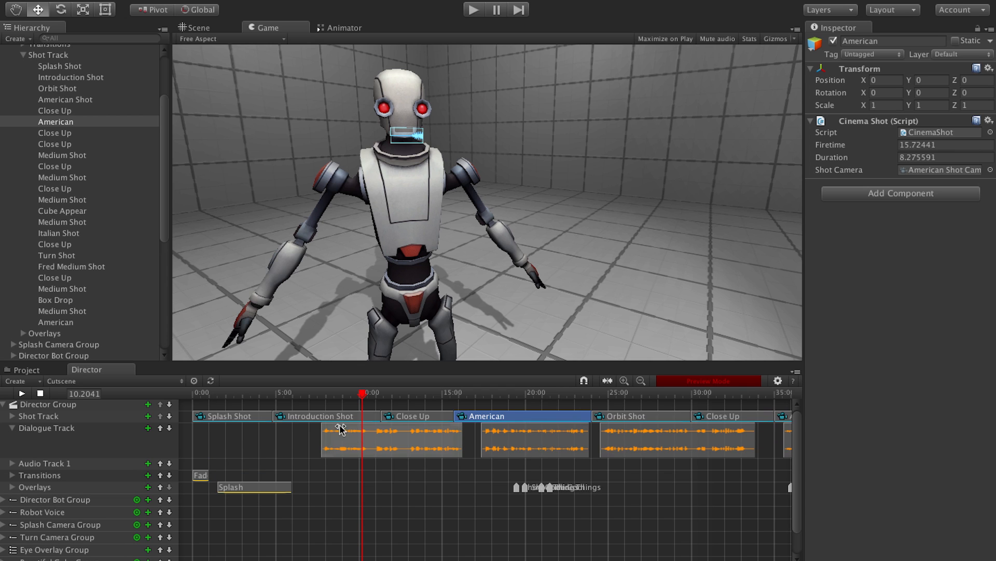
pyautogui.moveTo(189, 428)
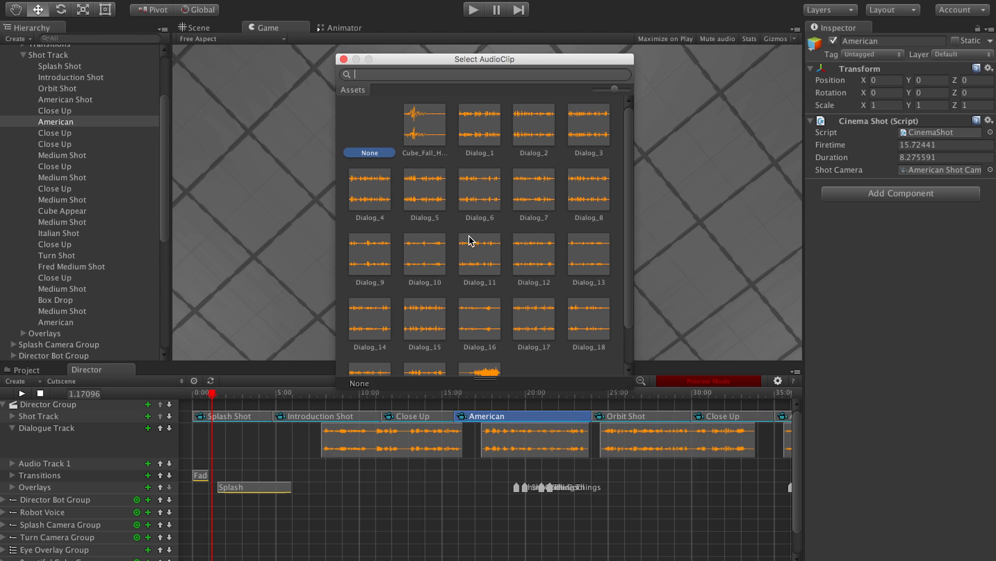
pyautogui.scroll(-3)
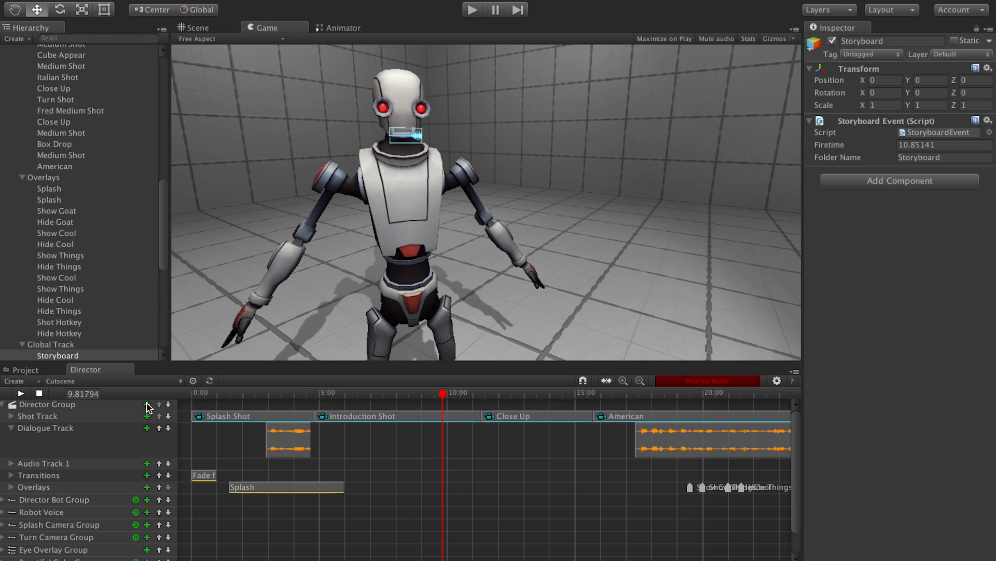
# Step: Add a Global Track with a Play Clip At Point audio event and browse its clips
pyautogui.click(146, 404)
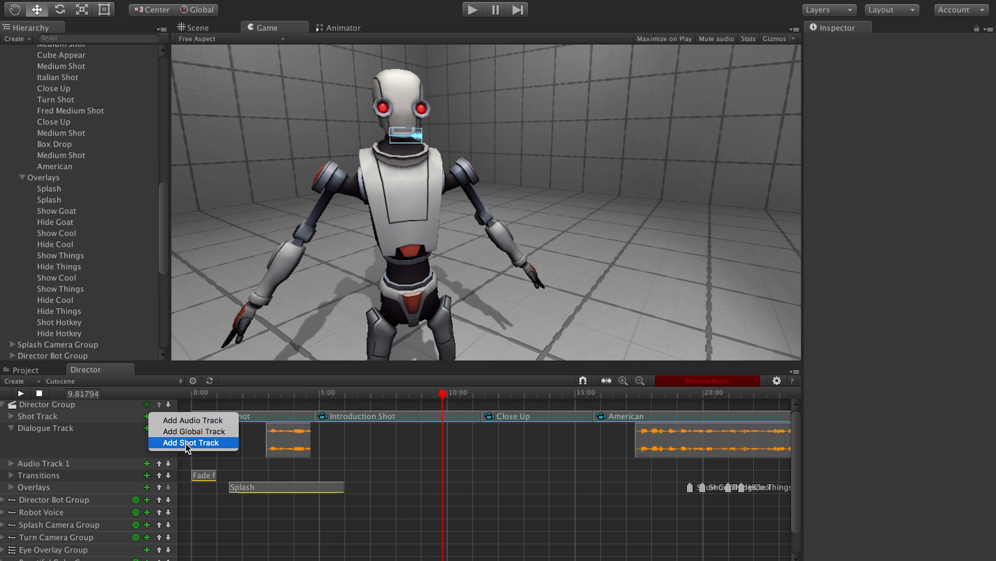
pyautogui.moveTo(193, 430)
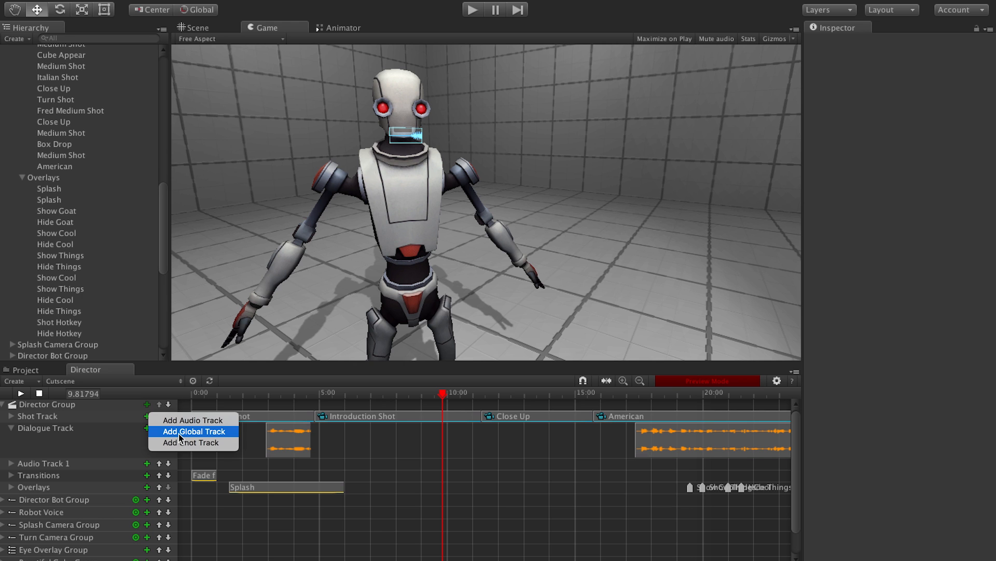
pyautogui.click(193, 431)
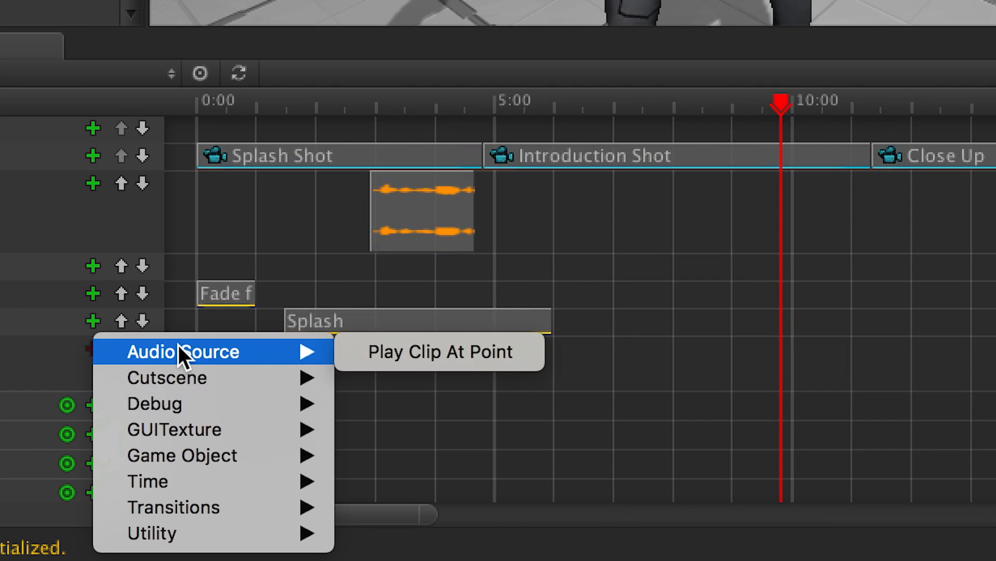
pyautogui.moveTo(233, 373)
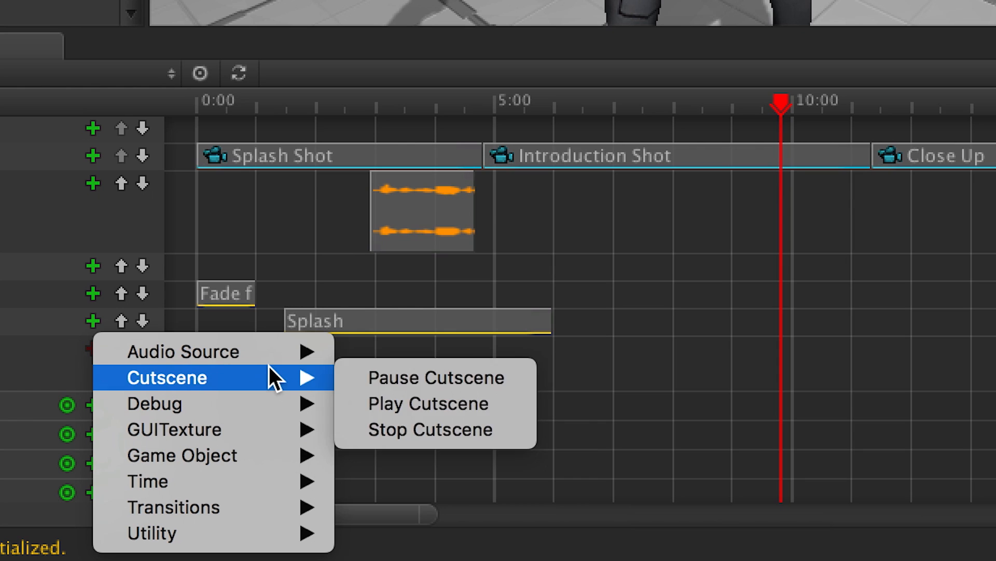
pyautogui.moveTo(185, 351)
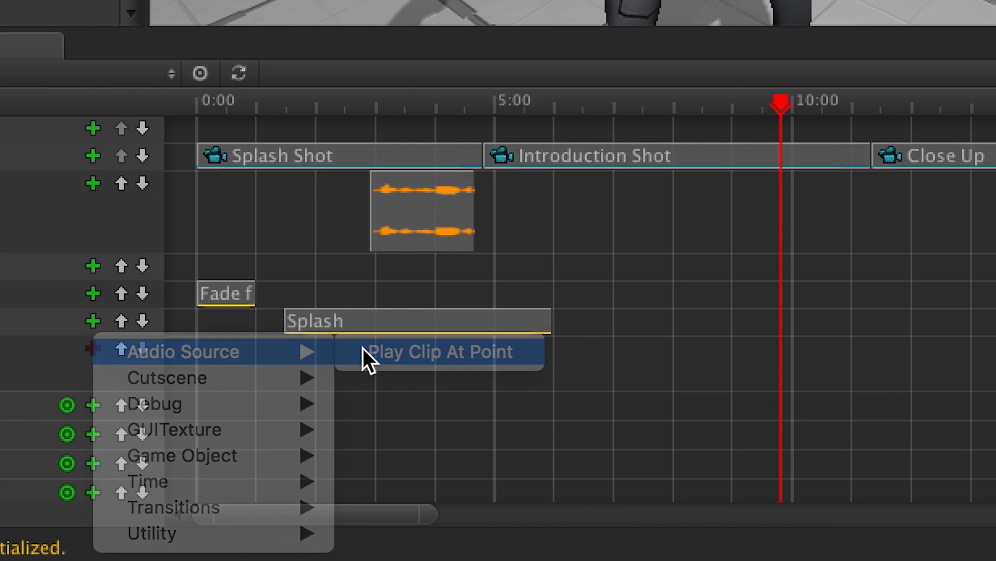
pyautogui.click(440, 352)
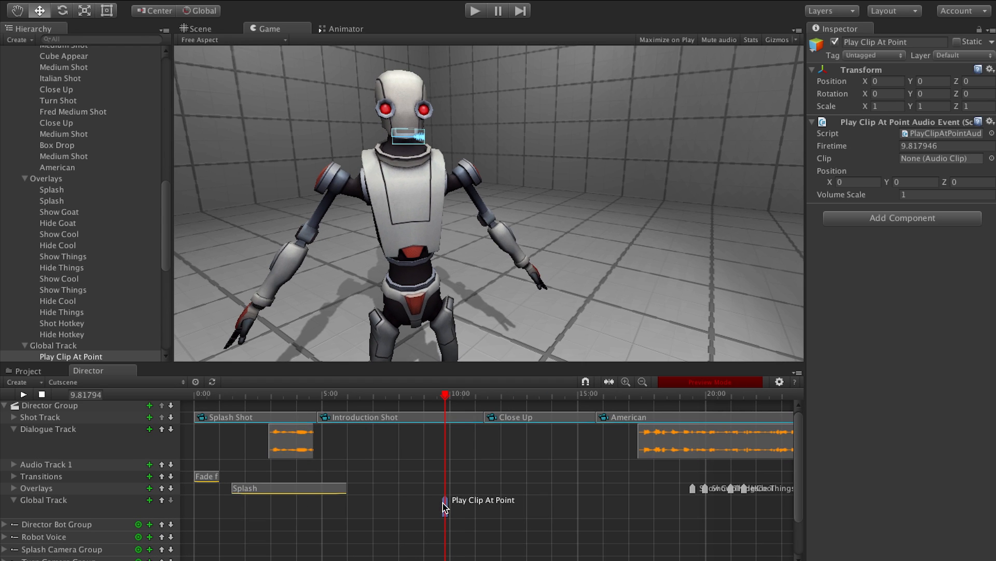
pyautogui.click(990, 158)
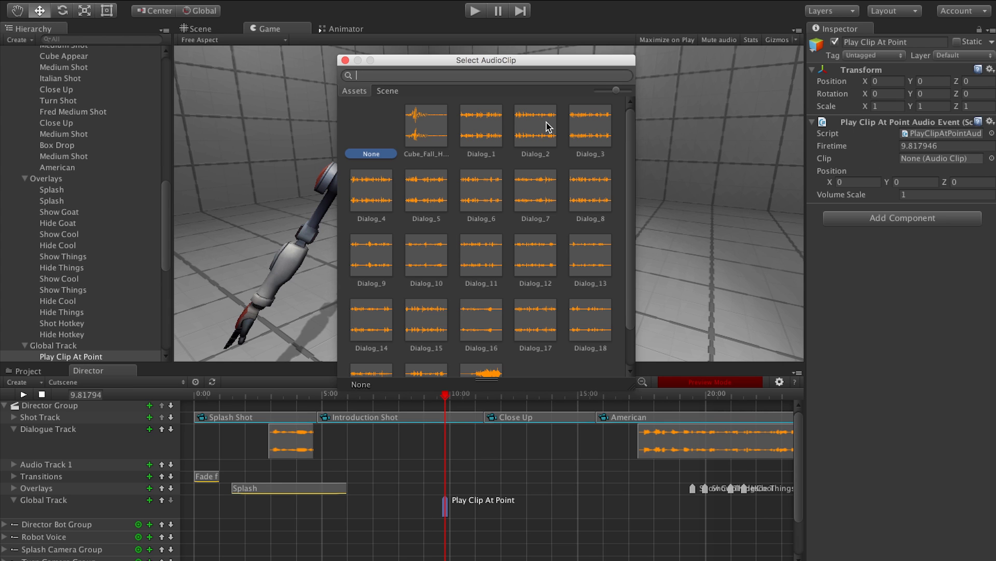
pyautogui.moveTo(433, 138)
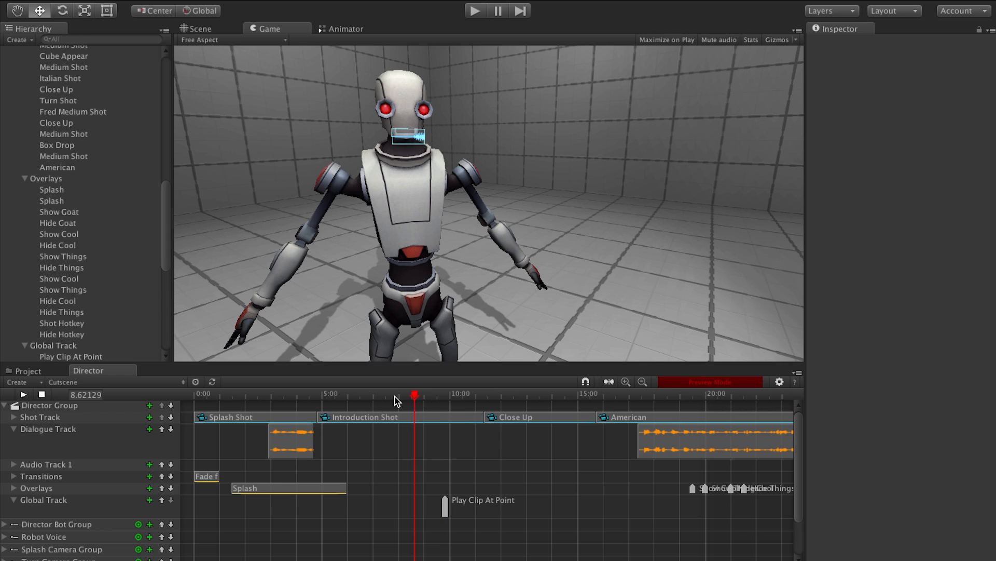
pyautogui.click(444, 502)
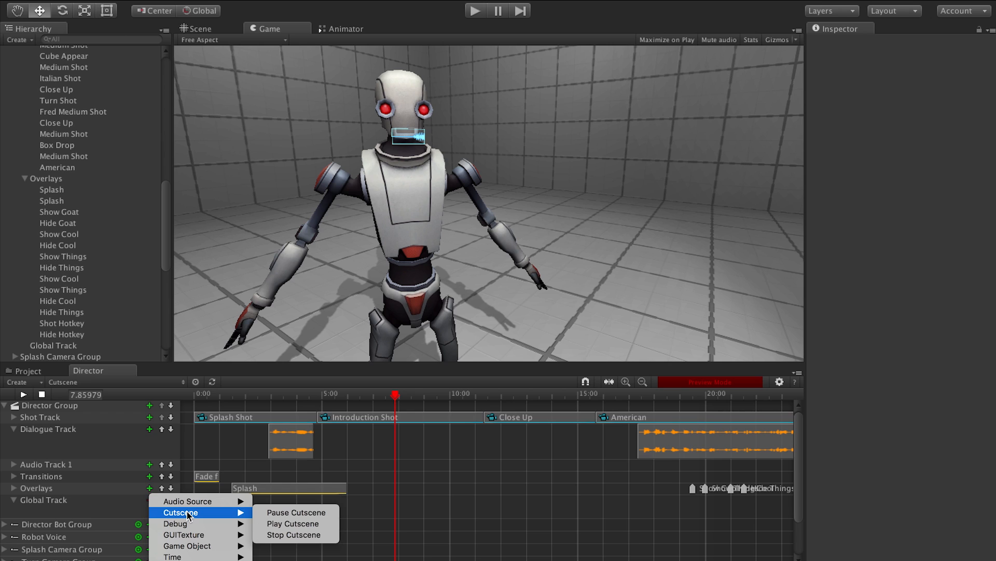
pyautogui.moveTo(292, 524)
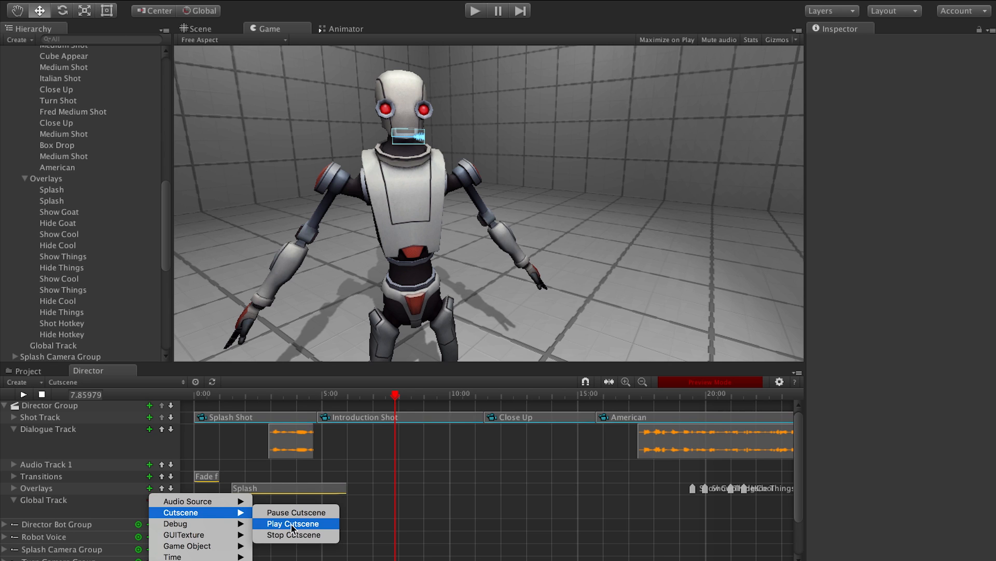
pyautogui.moveTo(210, 512)
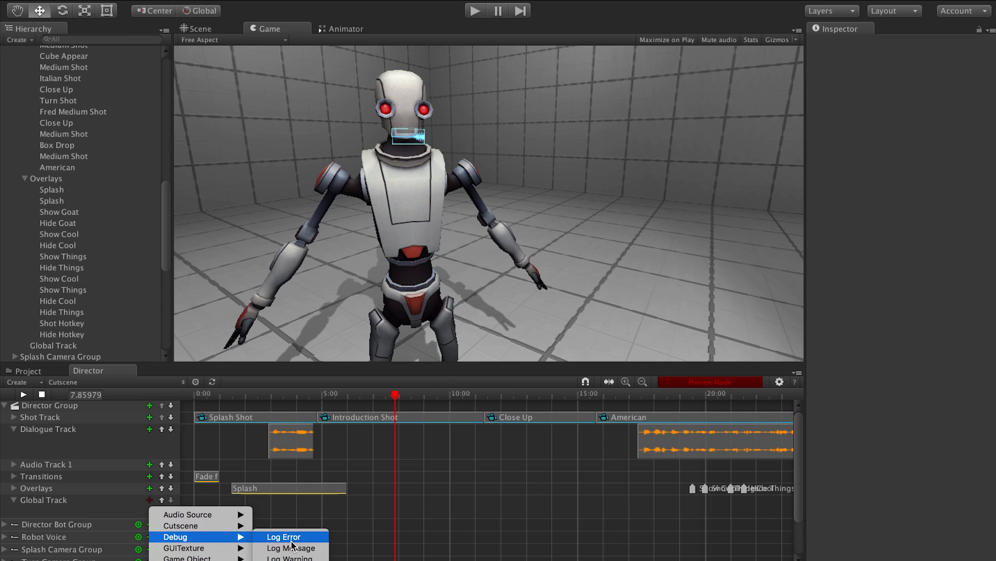
pyautogui.moveTo(247, 541)
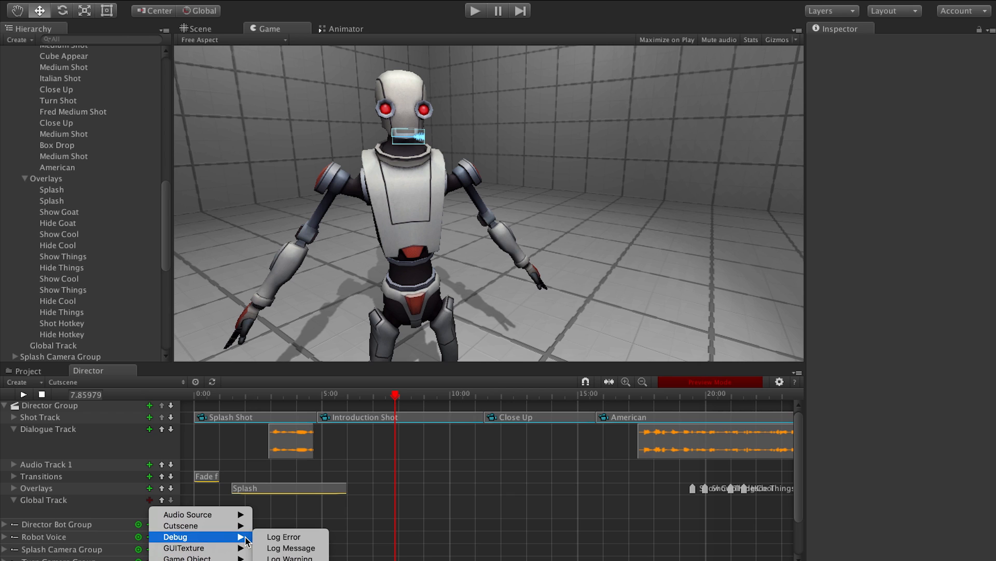
pyautogui.moveTo(184, 534)
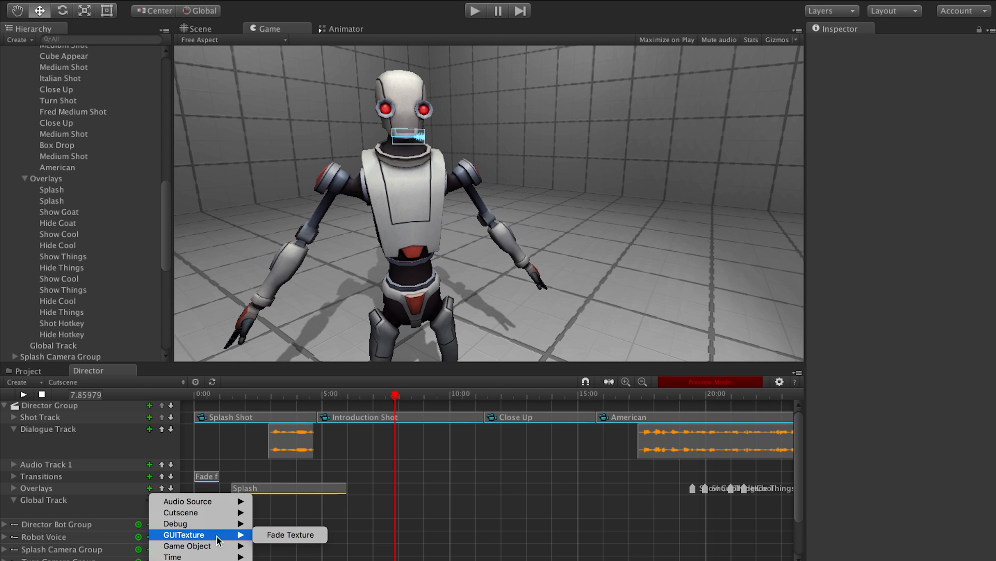
pyautogui.moveTo(290, 535)
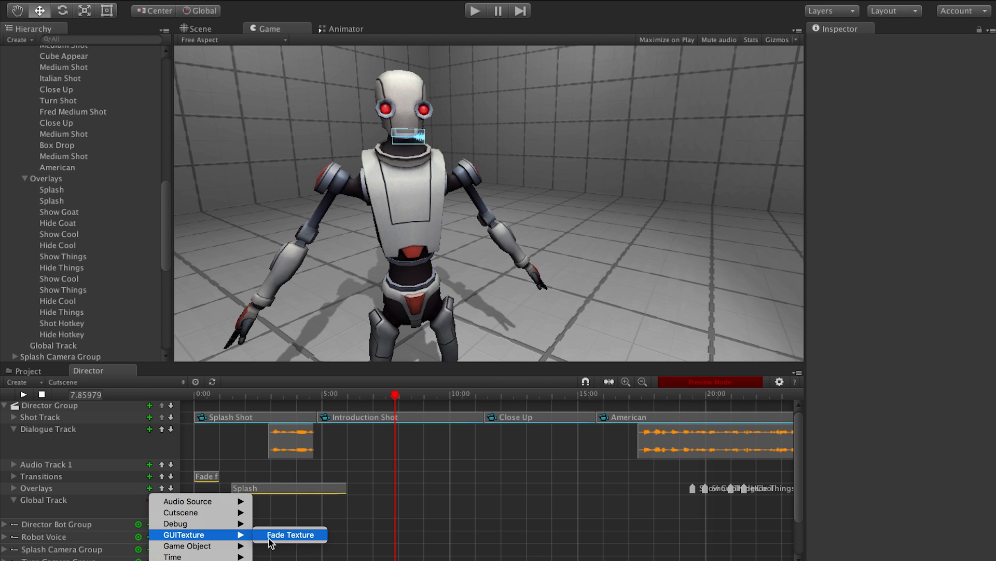
# Step: Add a Fade Texture splash event to the Global Track and adjust its tint colour
pyautogui.click(290, 534)
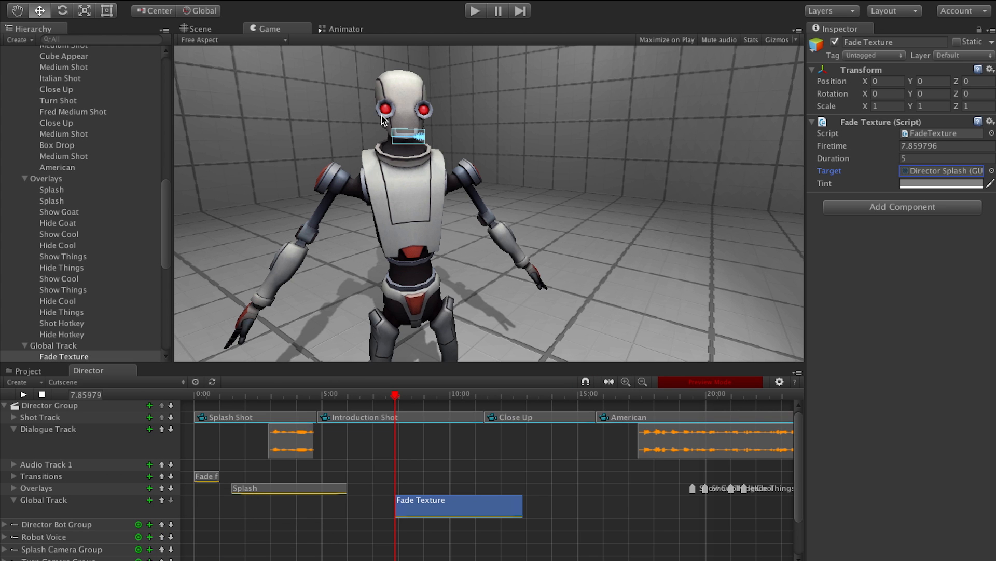
pyautogui.click(277, 394)
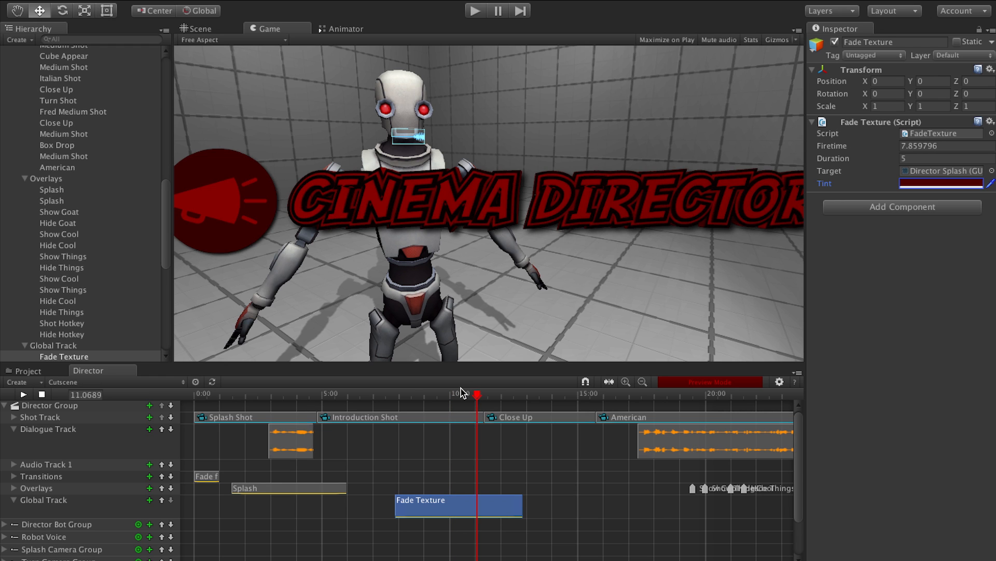
pyautogui.rightClick(435, 505)
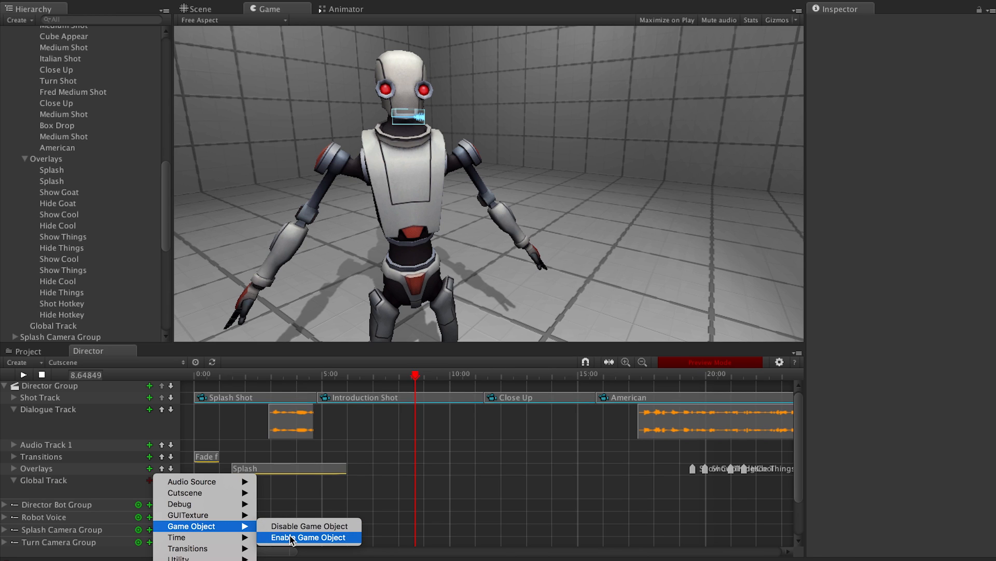
pyautogui.moveTo(309, 526)
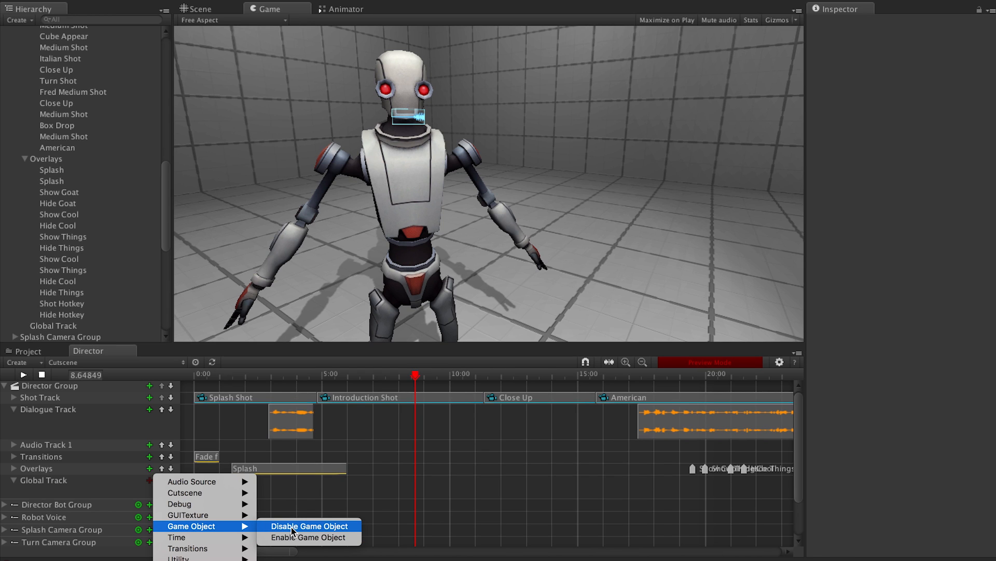
pyautogui.moveTo(309, 537)
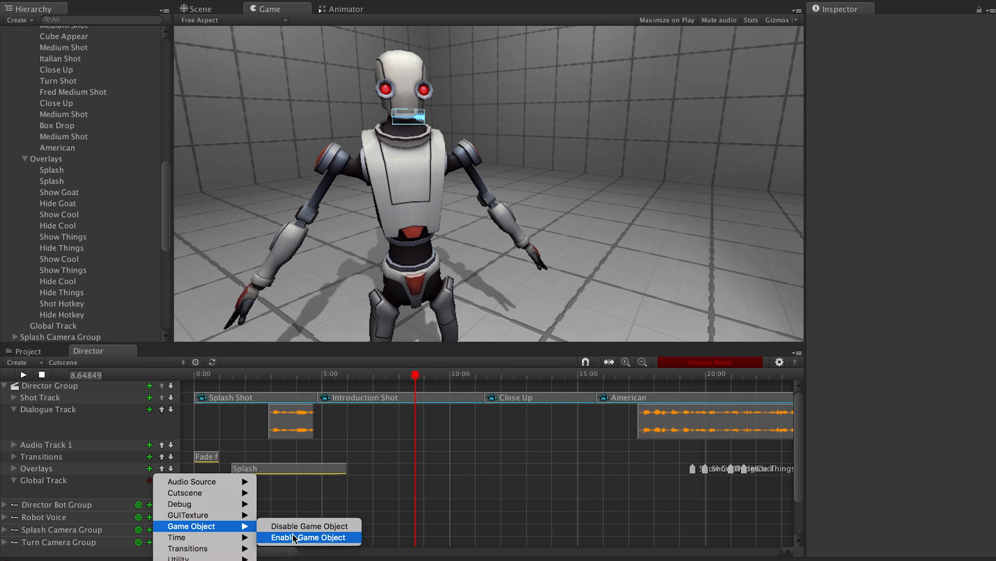
# Step: Add a Disable Game Object event and deactivate Director Bot to preview it vanishing
pyautogui.click(309, 525)
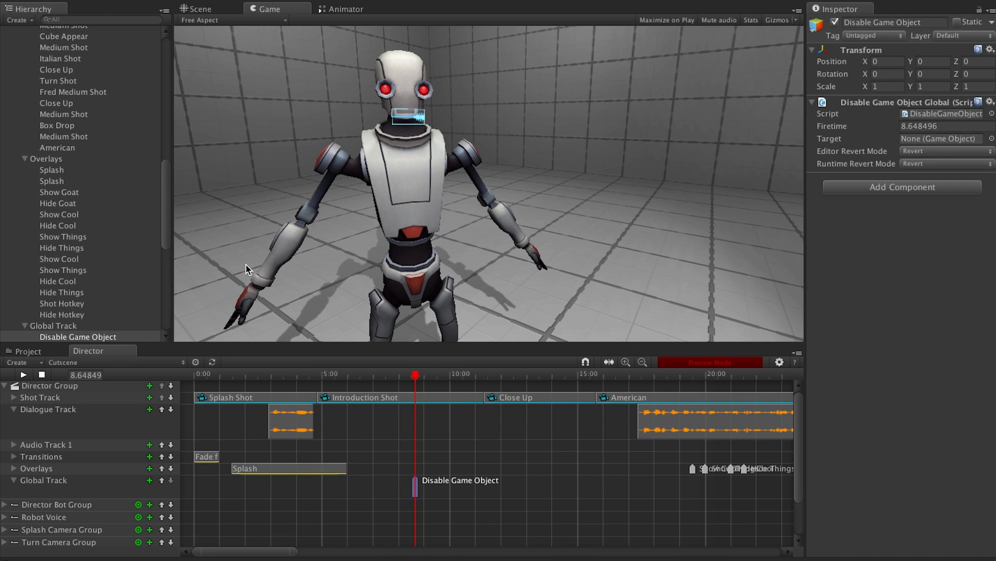
pyautogui.scroll(3)
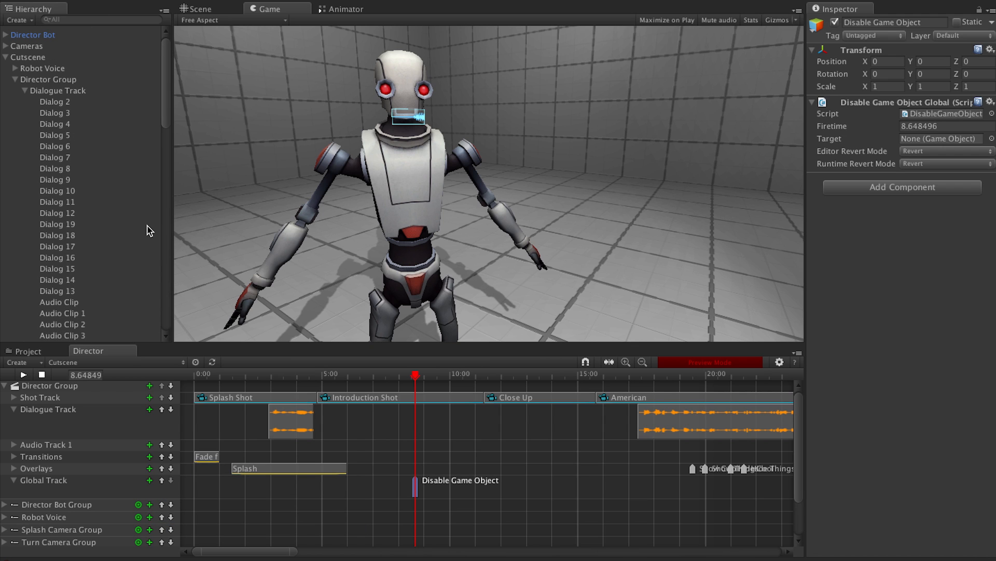
pyautogui.moveTo(83, 33)
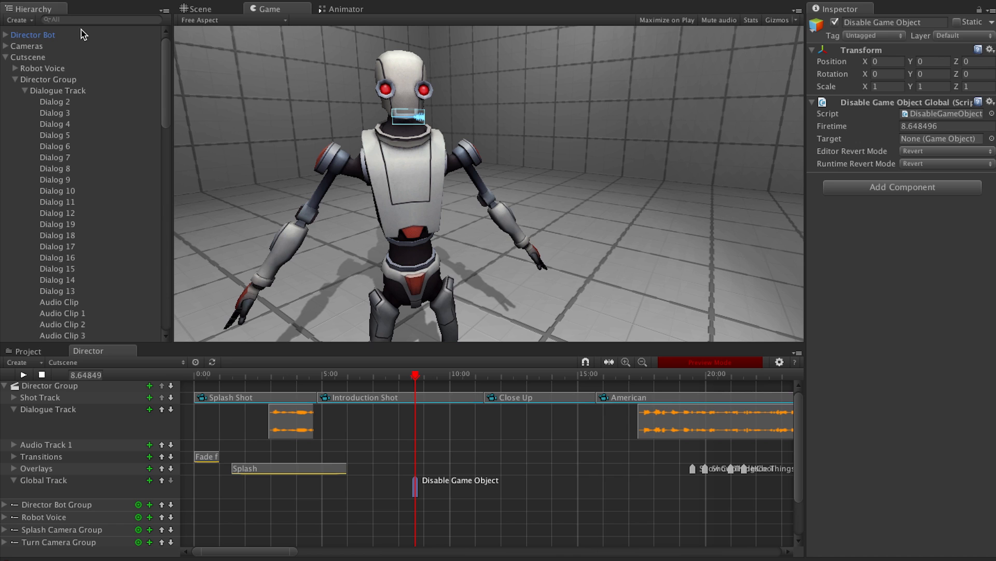
pyautogui.moveTo(17, 52)
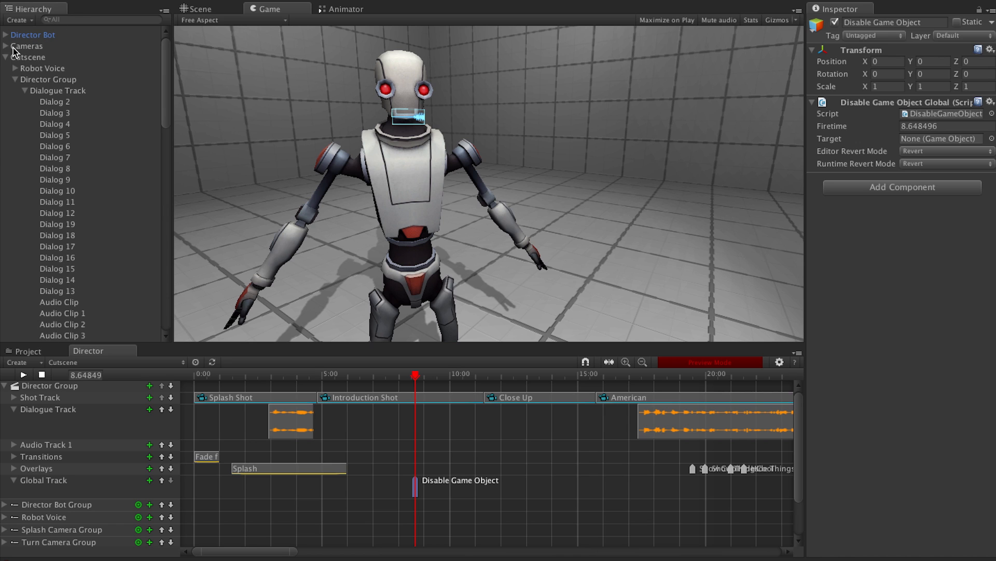
pyautogui.click(33, 35)
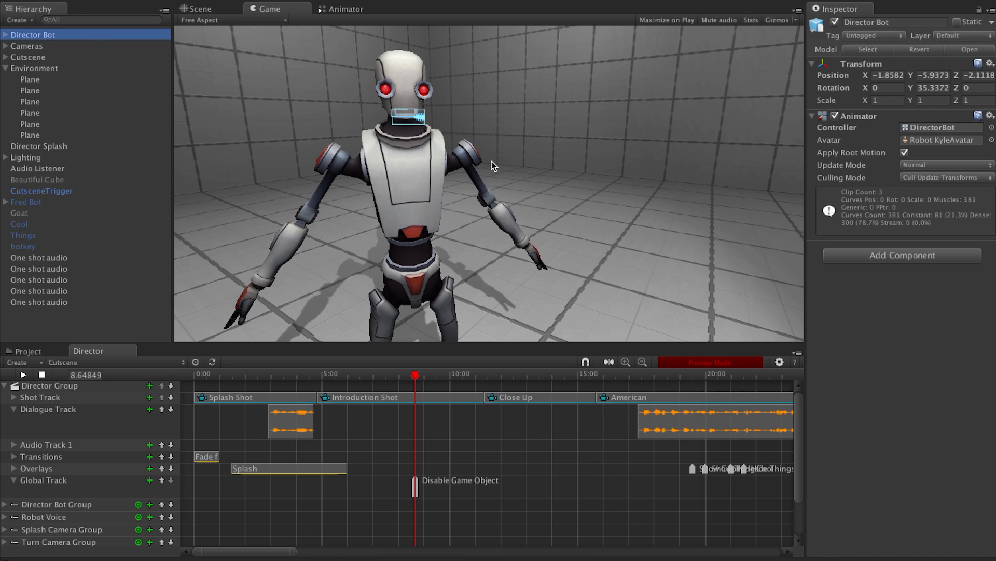
pyautogui.moveTo(538, 8)
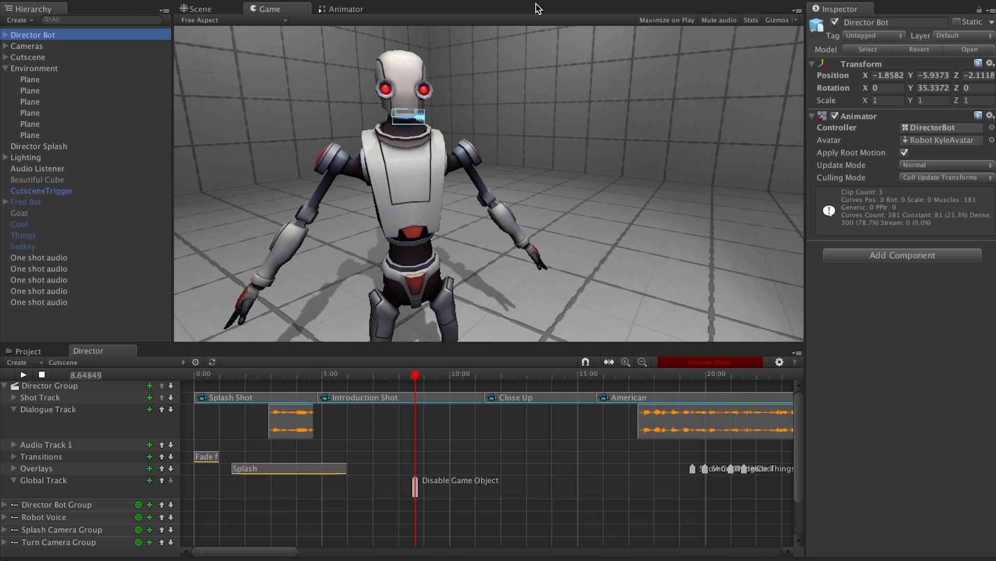
pyautogui.moveTo(642, 147)
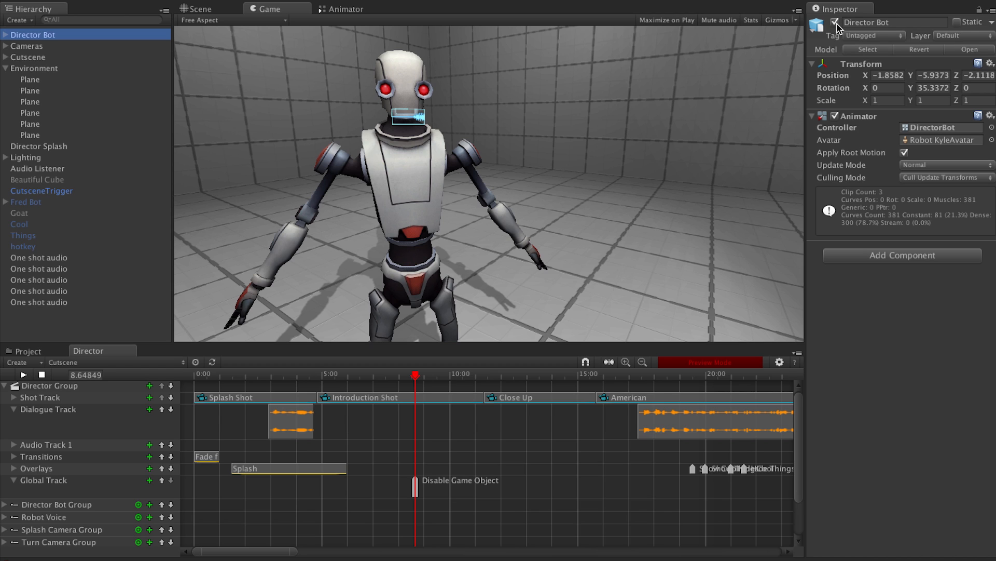
pyautogui.moveTo(839, 26)
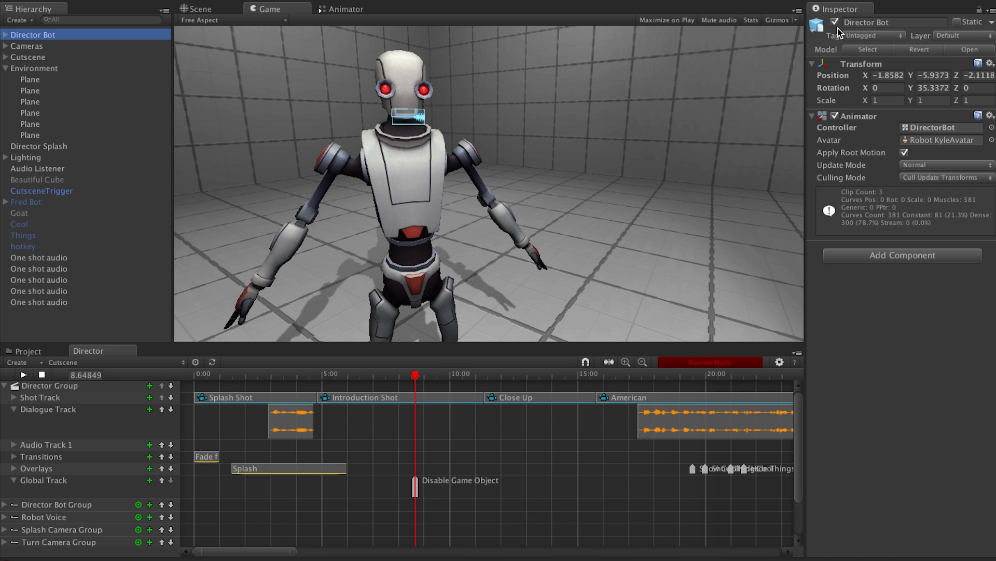
pyautogui.click(835, 23)
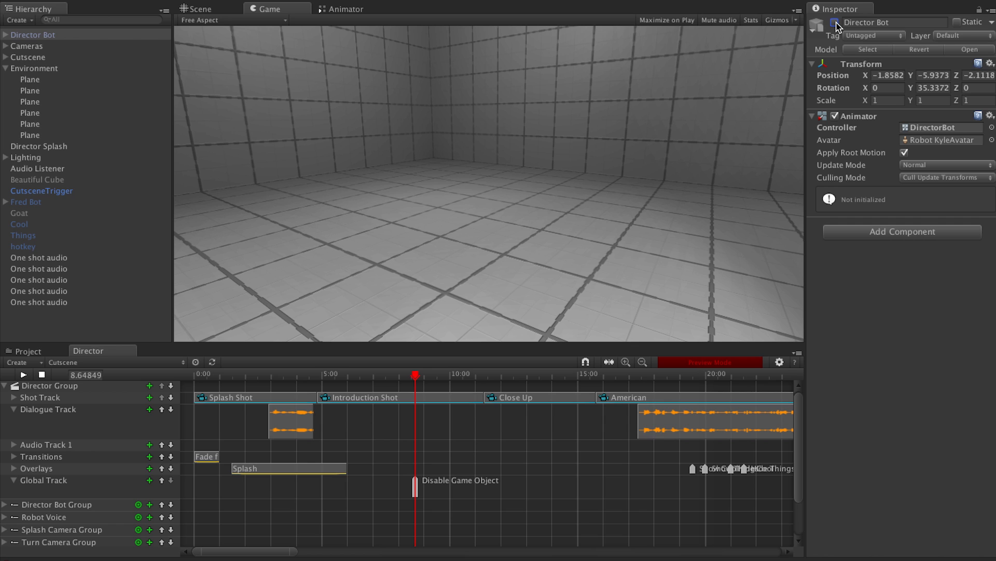
pyautogui.moveTo(351, 227)
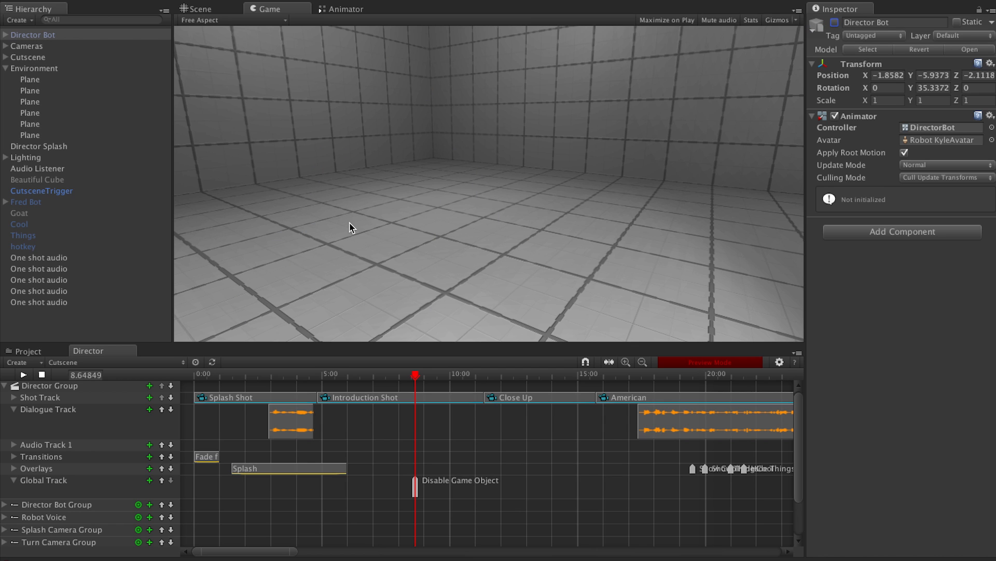
pyautogui.moveTo(809, 20)
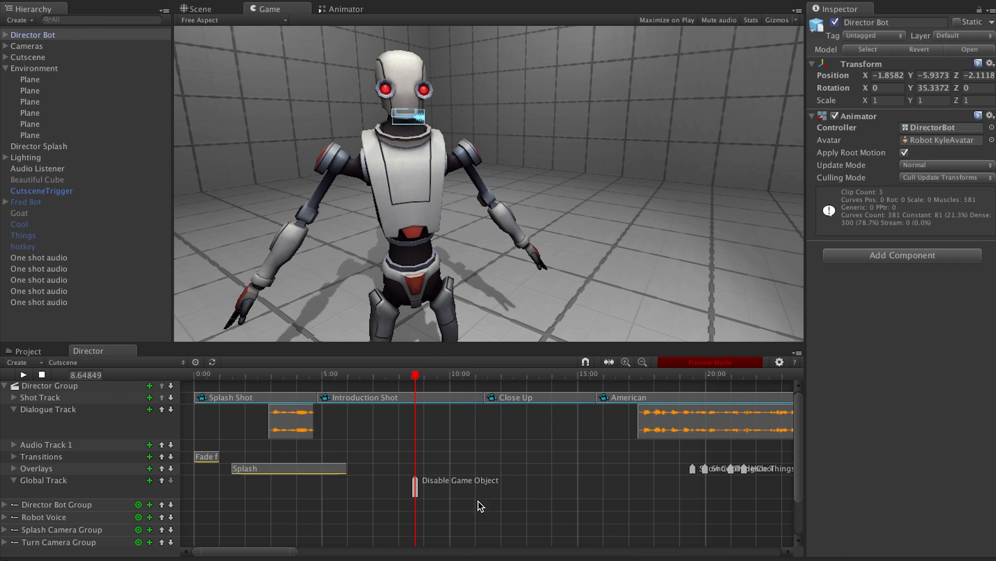
# Step: Add a Set Time Scale event to the Global Track with Time Scale 0.1
pyautogui.rightClick(416, 479)
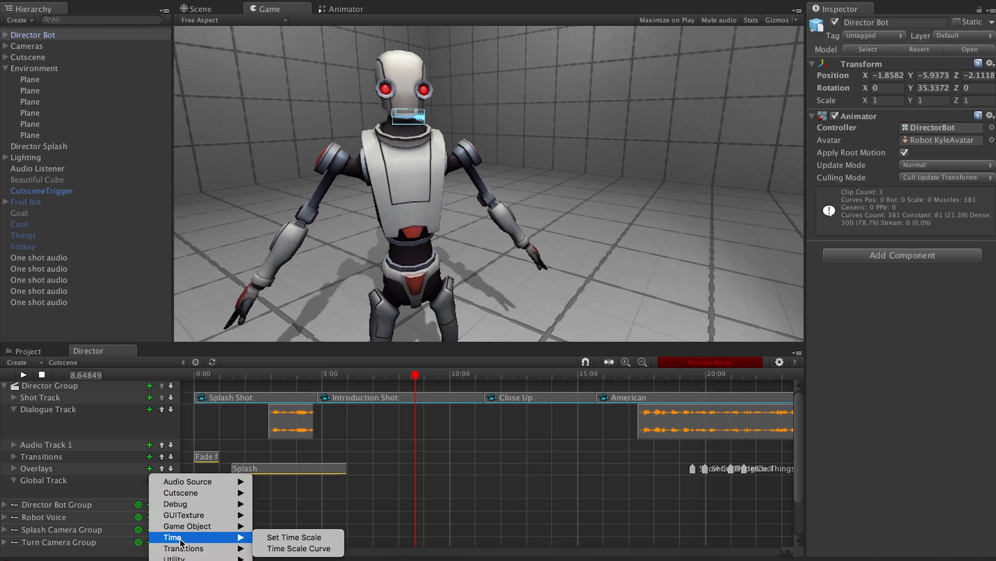
pyautogui.click(293, 537)
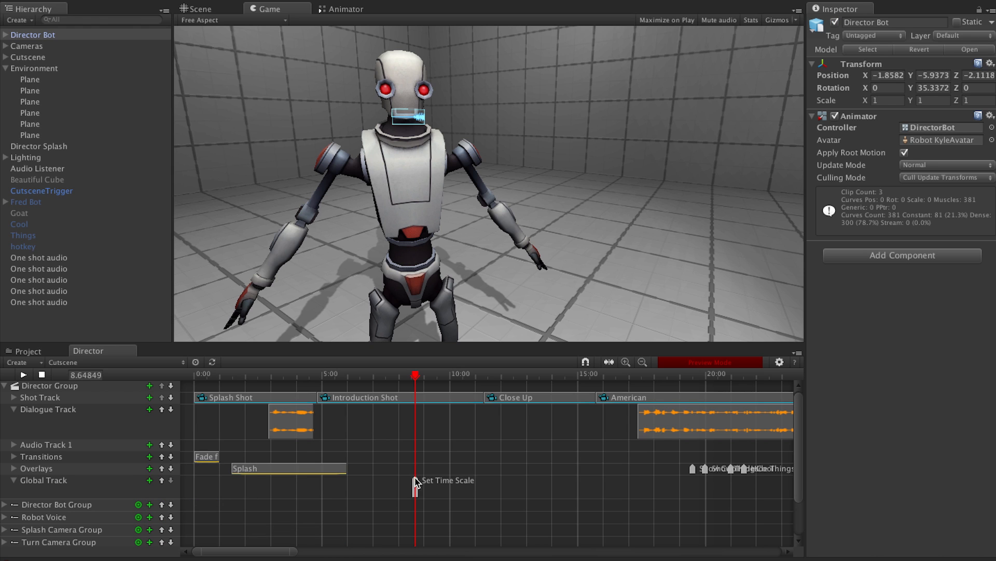
pyautogui.click(416, 479)
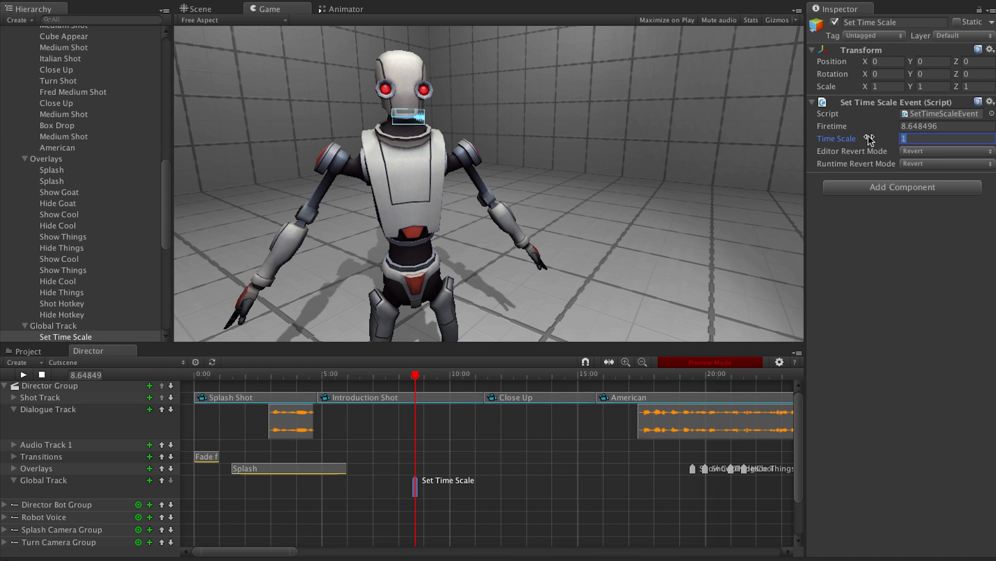
pyautogui.write('.1')
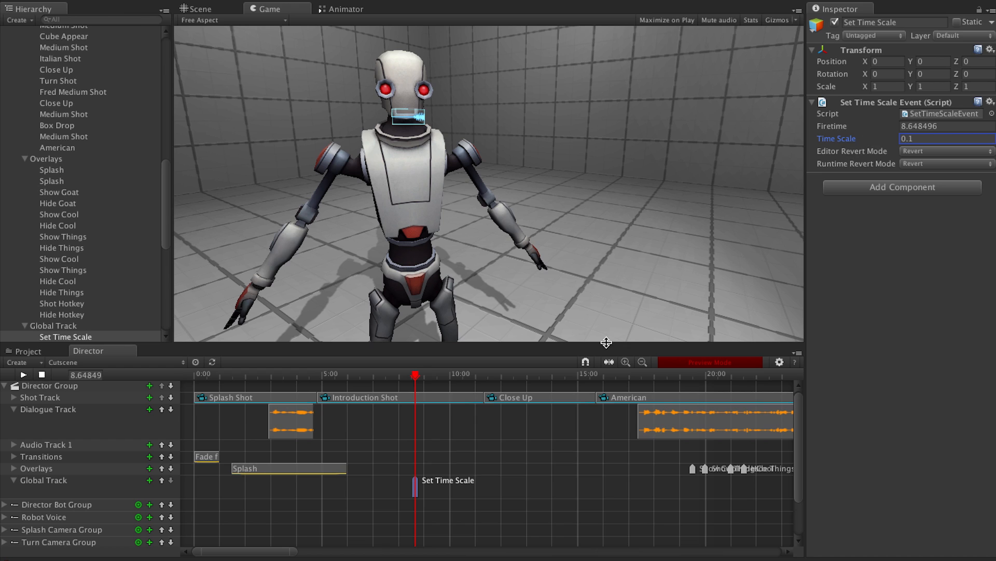
pyautogui.click(22, 374)
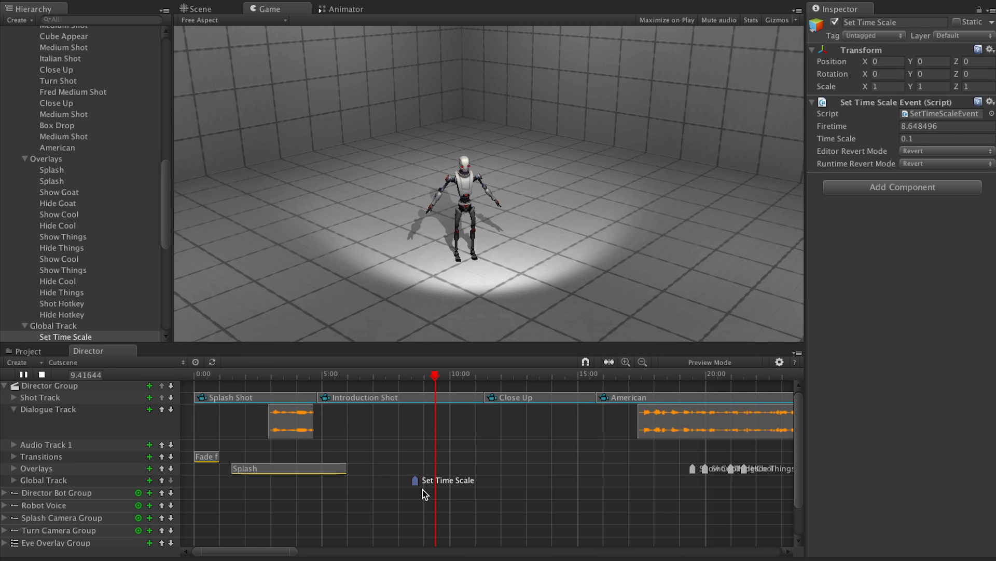
# Step: Add a five-second Time Scale Curve and reshape its curve to ease time toward zero
pyautogui.rightClick(448, 480)
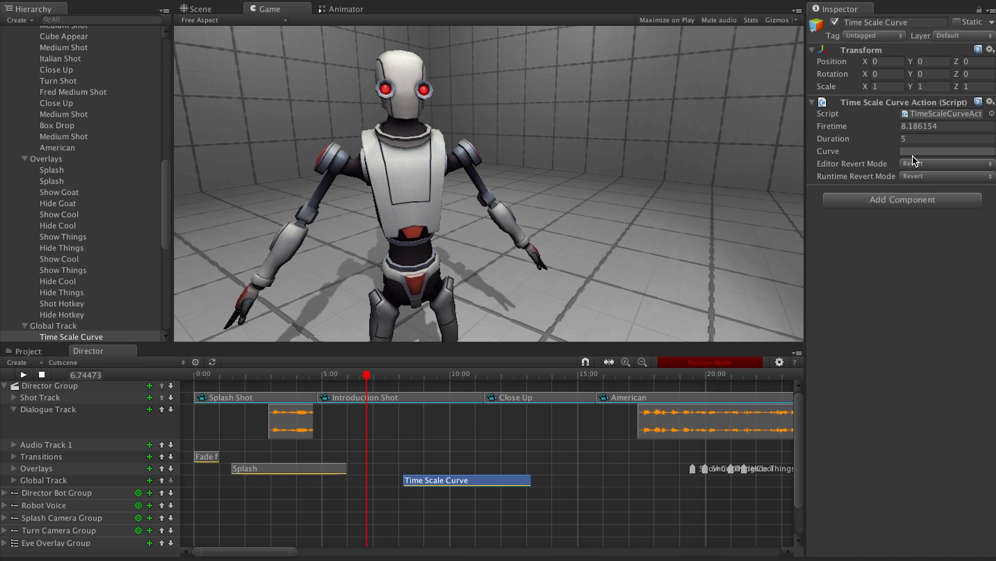
pyautogui.click(947, 151)
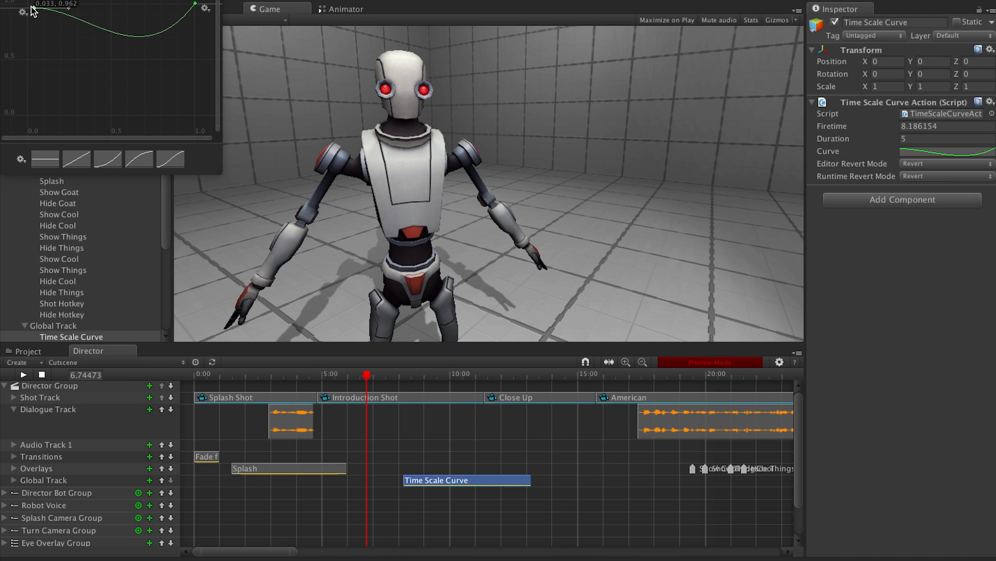
pyautogui.moveTo(193, 4); pyautogui.dragTo(188, 96)
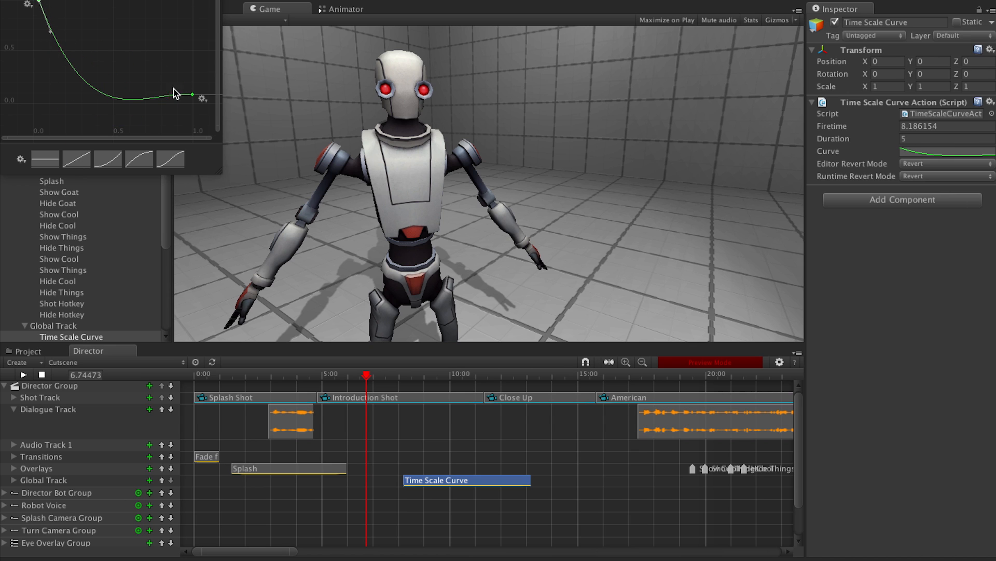
pyautogui.click(22, 375)
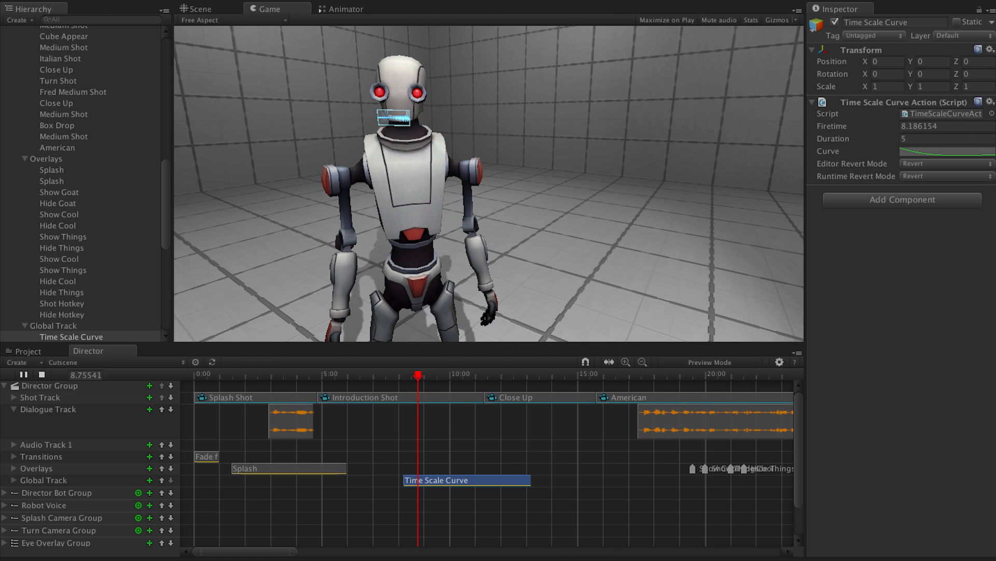
# Step: Add a Fade to Black transition to the Global Track and preview the fade mid-cutscene
pyautogui.click(149, 458)
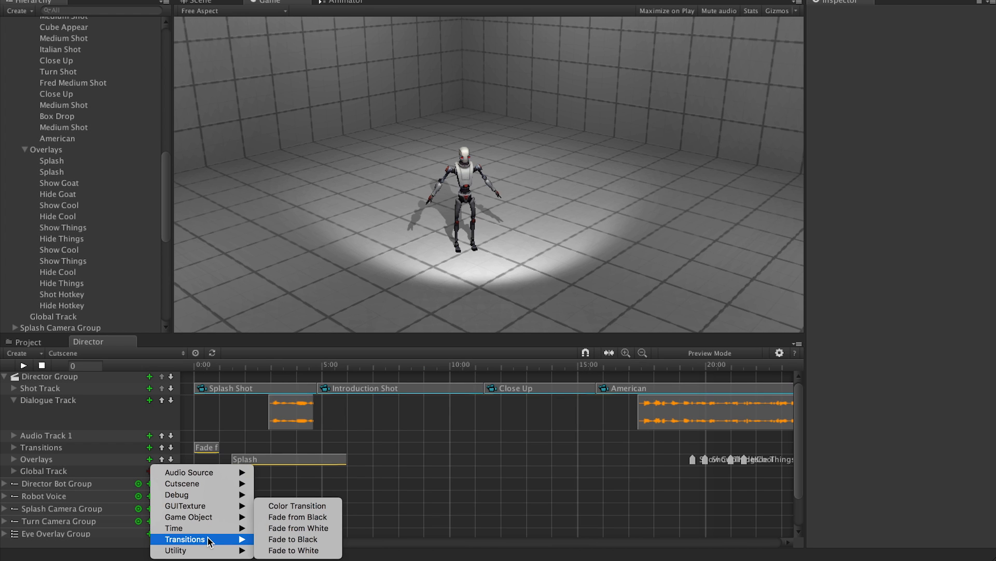
pyautogui.moveTo(298, 549)
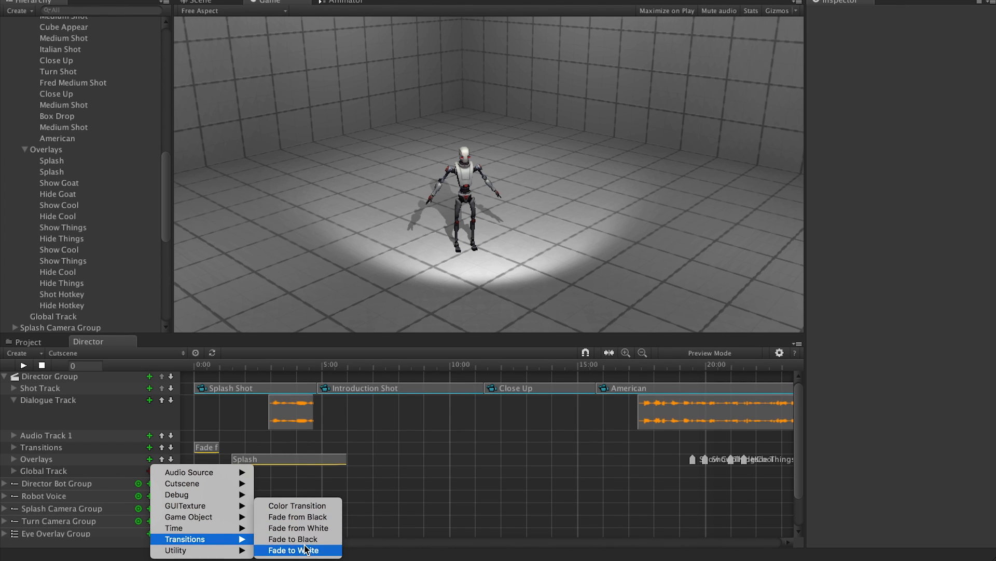
pyautogui.moveTo(293, 539)
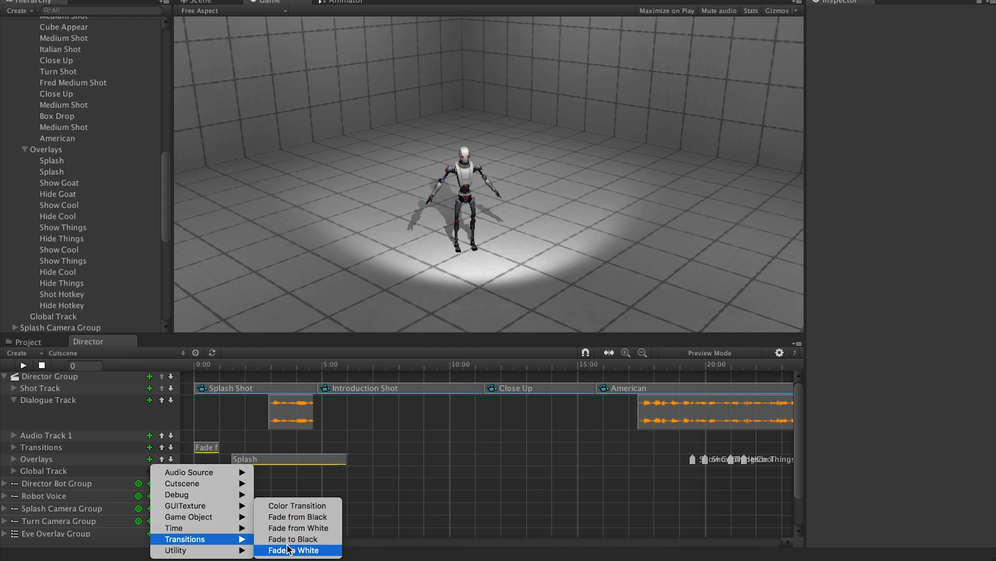
pyautogui.click(293, 538)
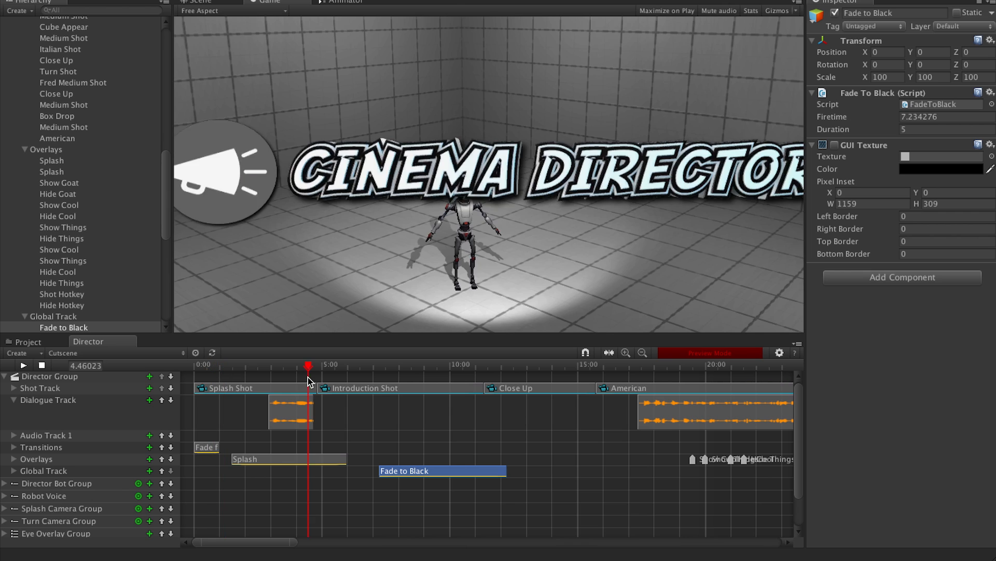
pyautogui.click(392, 364)
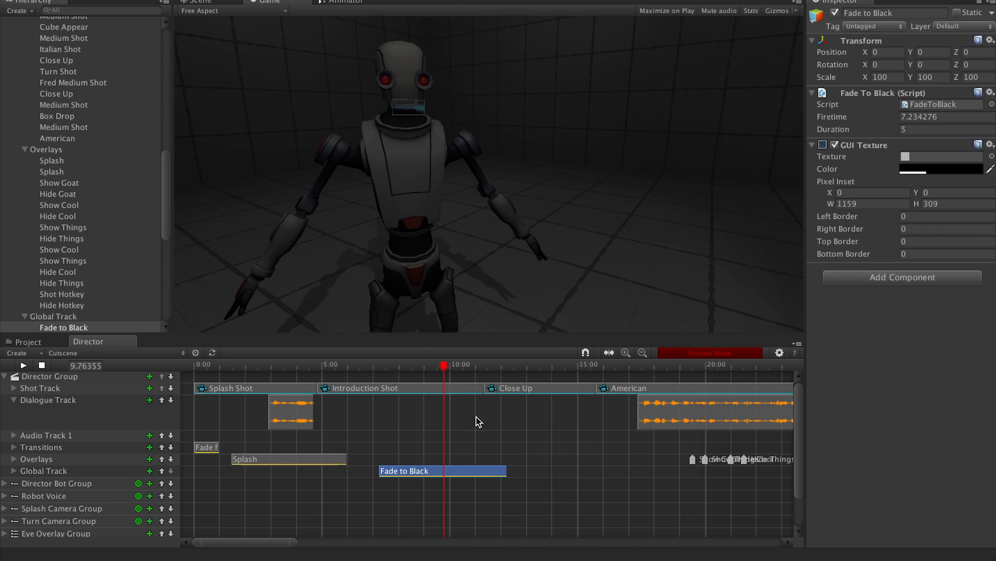
pyautogui.rightClick(442, 470)
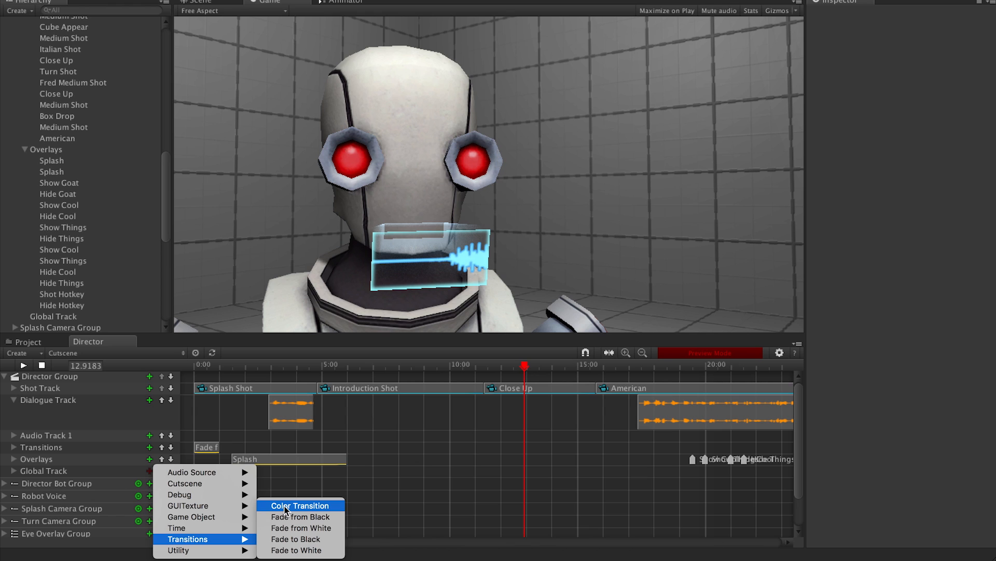
pyautogui.moveTo(295, 508)
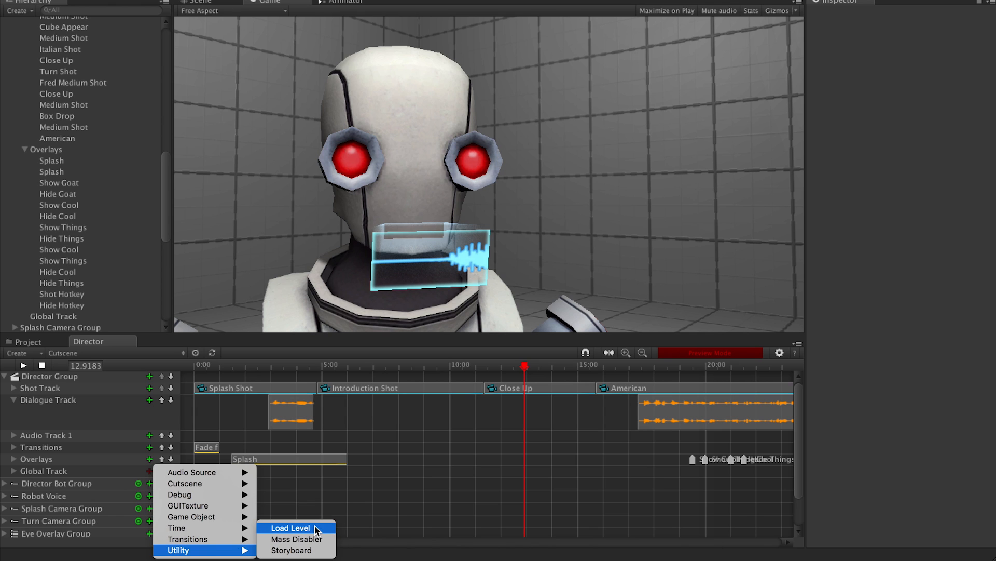
# Step: Place a Load Level event at about 12.9 seconds on the Global Track, loading level 3
pyautogui.click(290, 527)
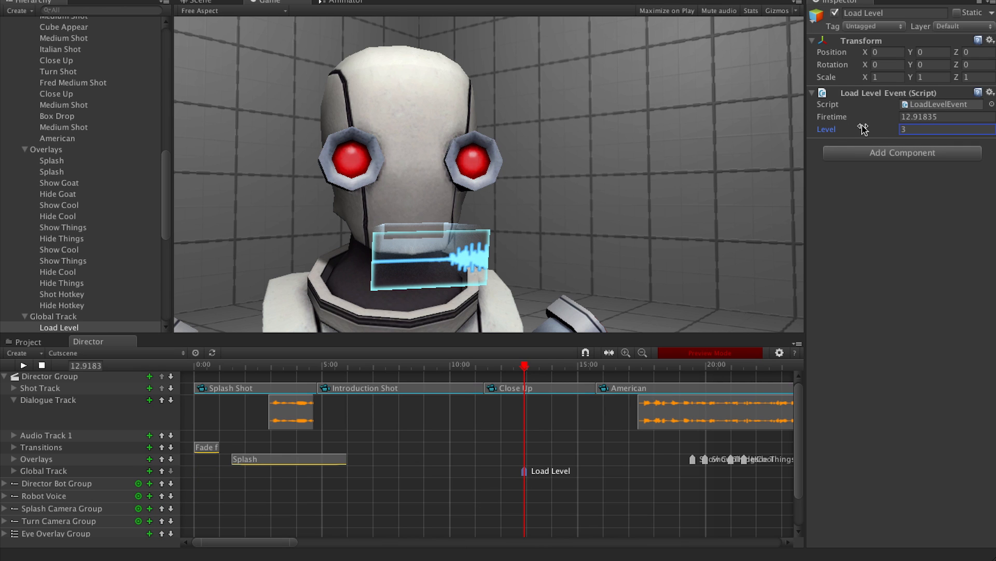
pyautogui.moveTo(681, 337)
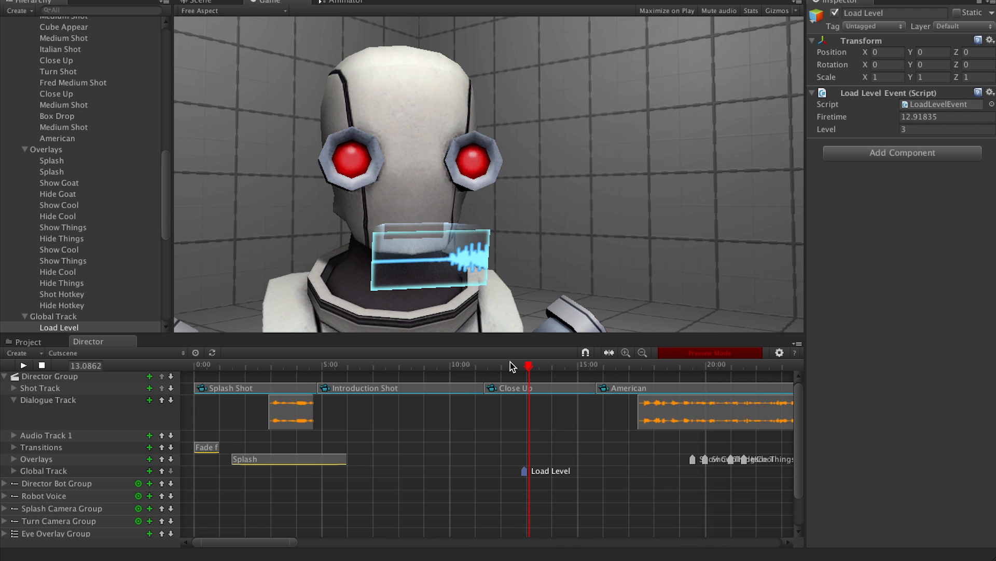
pyautogui.click(149, 473)
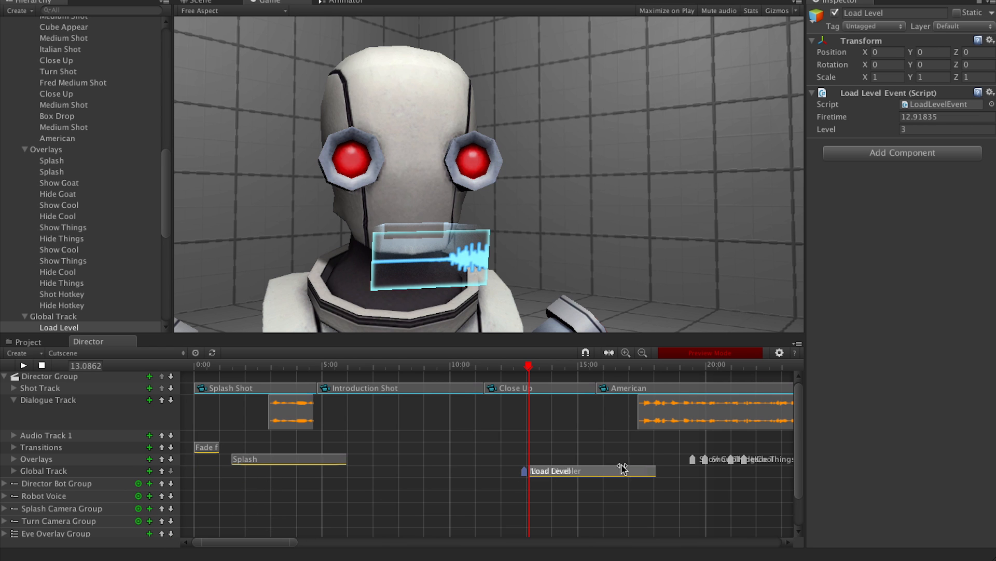
# Step: Place Mass Disabler before Load Level with 3 game object slots, first set to Director Bot
pyautogui.click(420, 470)
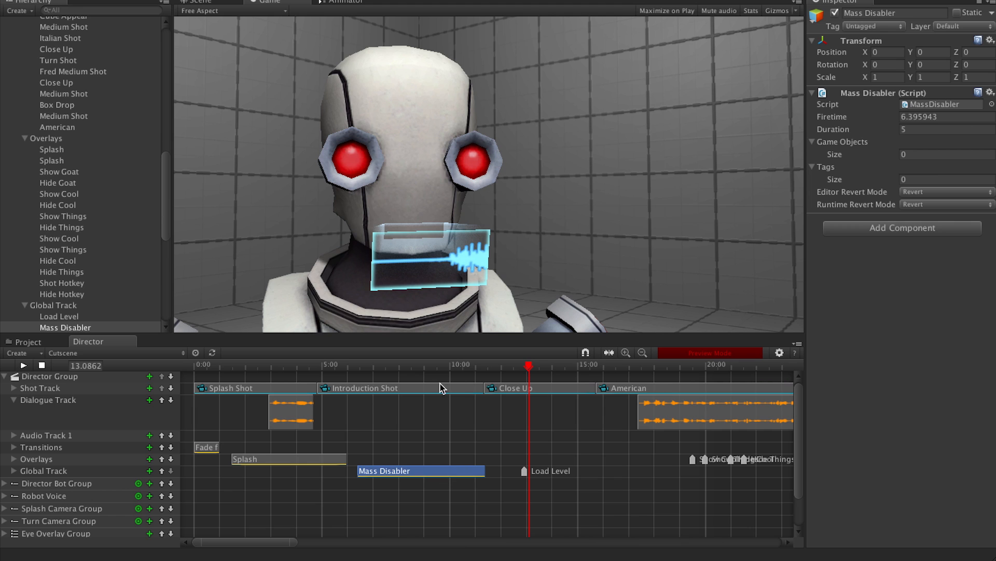
pyautogui.click(408, 364)
pyautogui.write('3')
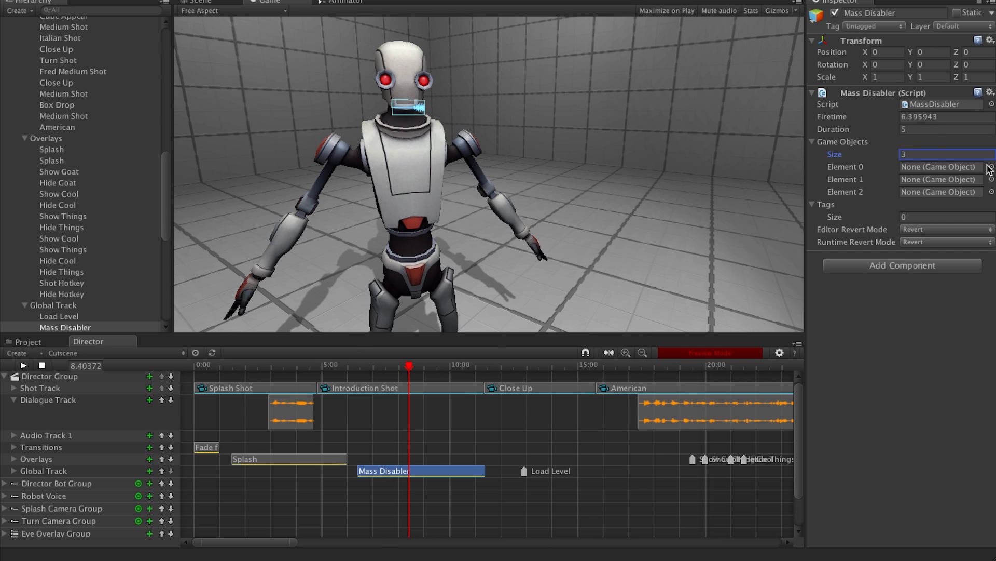
pyautogui.click(991, 167)
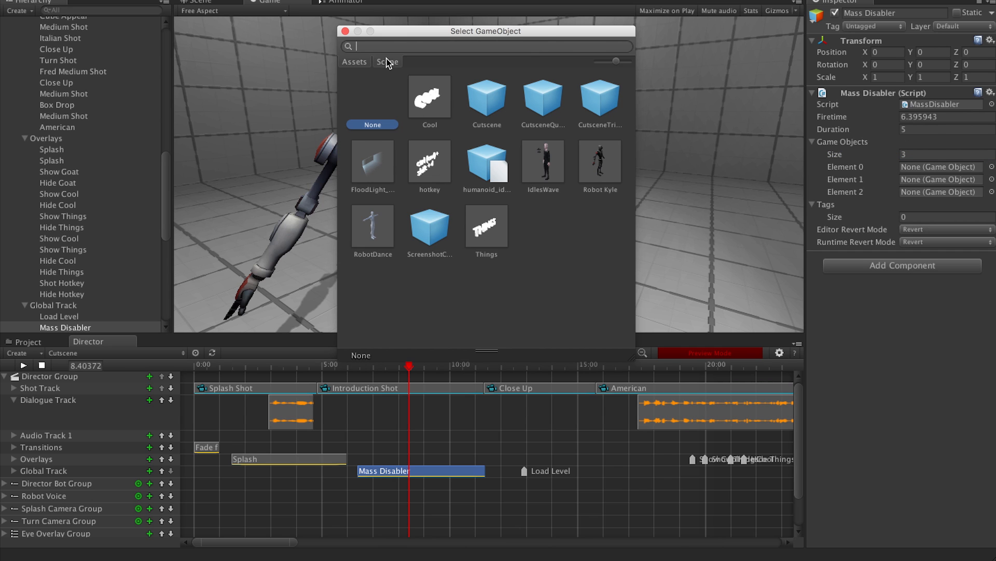
pyautogui.write('dire')
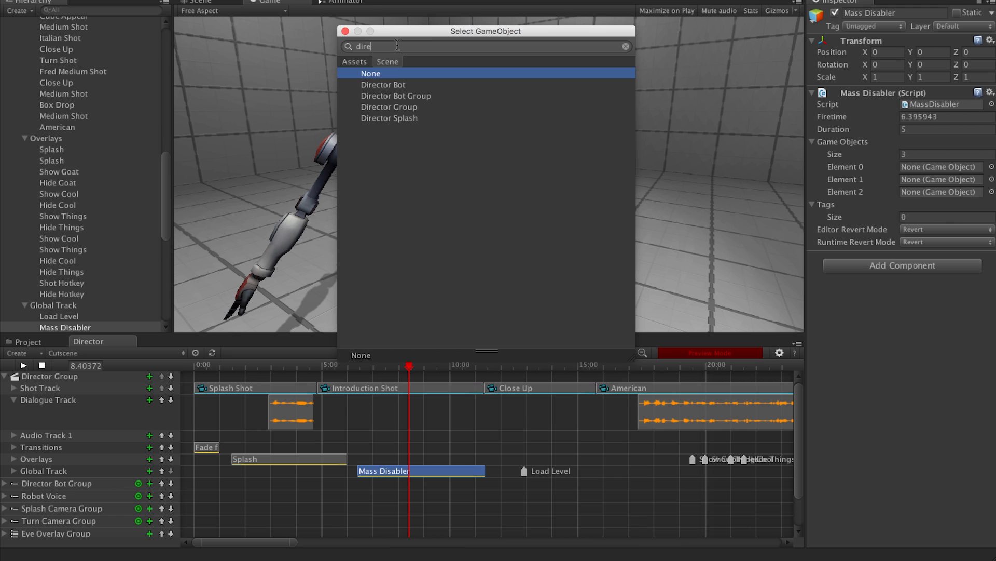
pyautogui.click(383, 85)
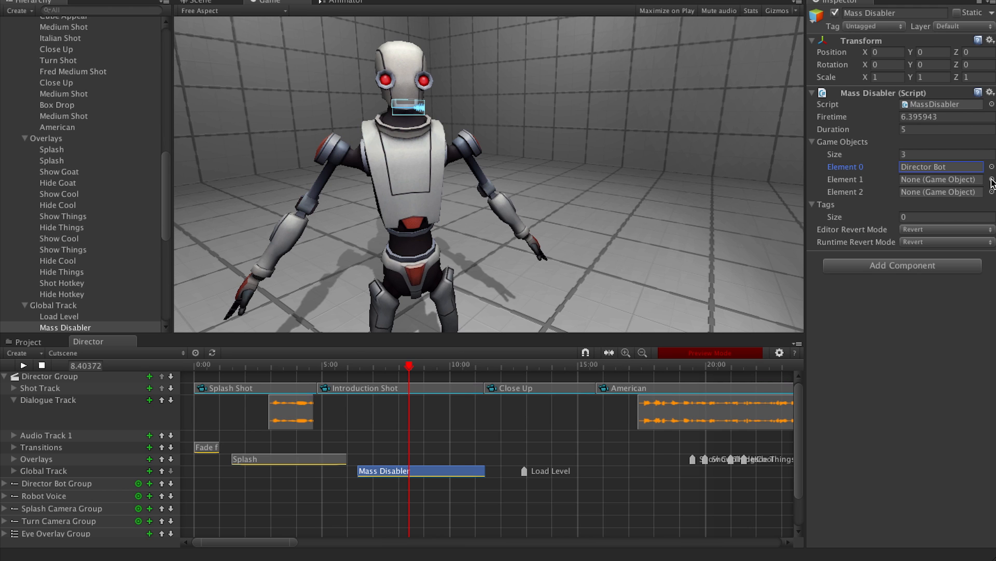
# Step: Fill the remaining slots with Plane and preview the cutscene around the clip
pyautogui.click(991, 179)
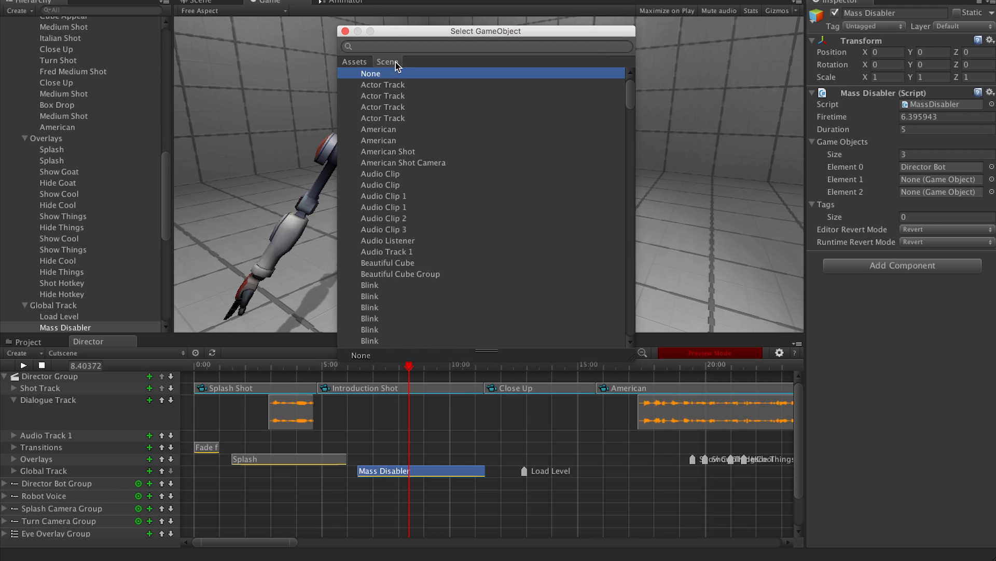
pyautogui.moveTo(396, 62)
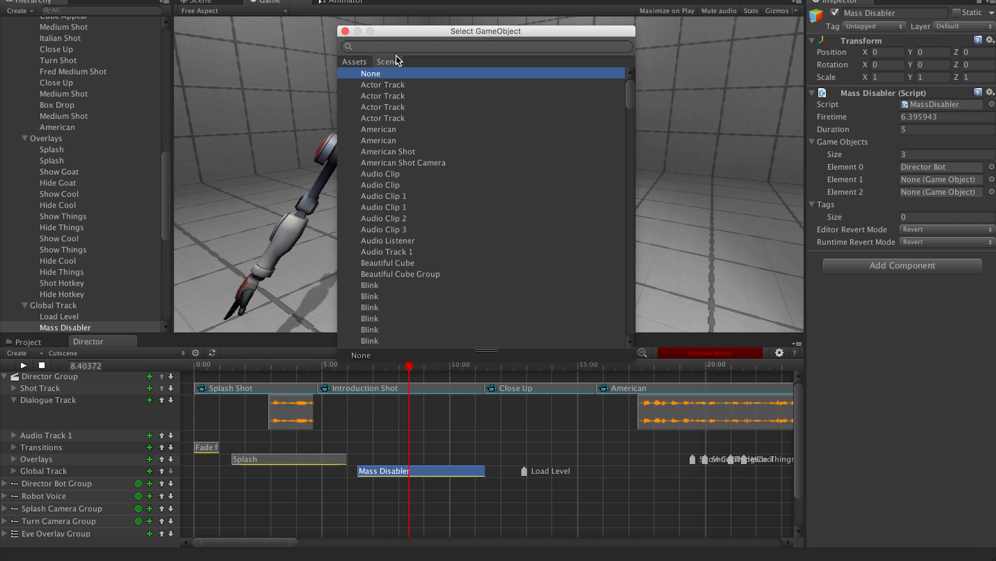
pyautogui.write('pla')
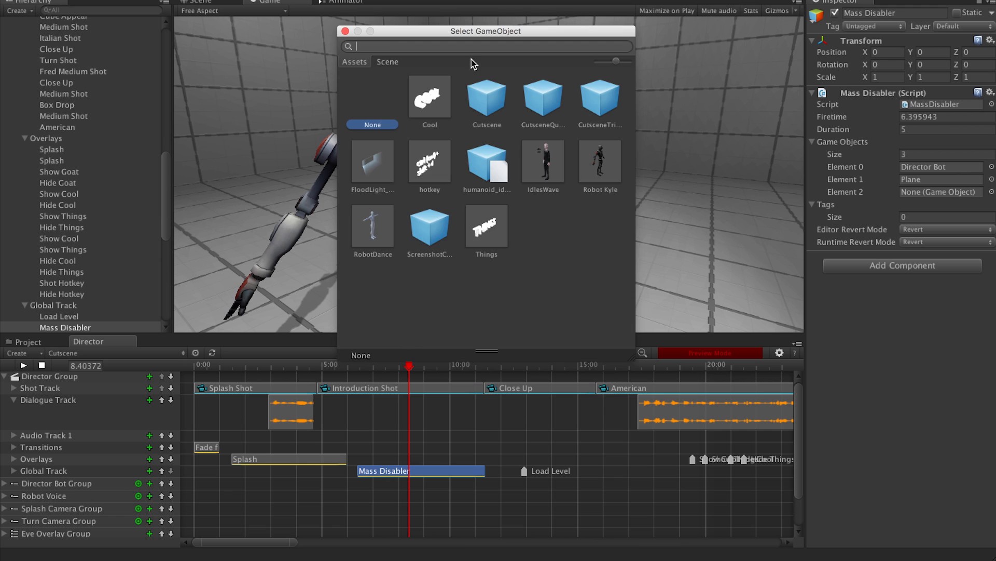
pyautogui.write('plan')
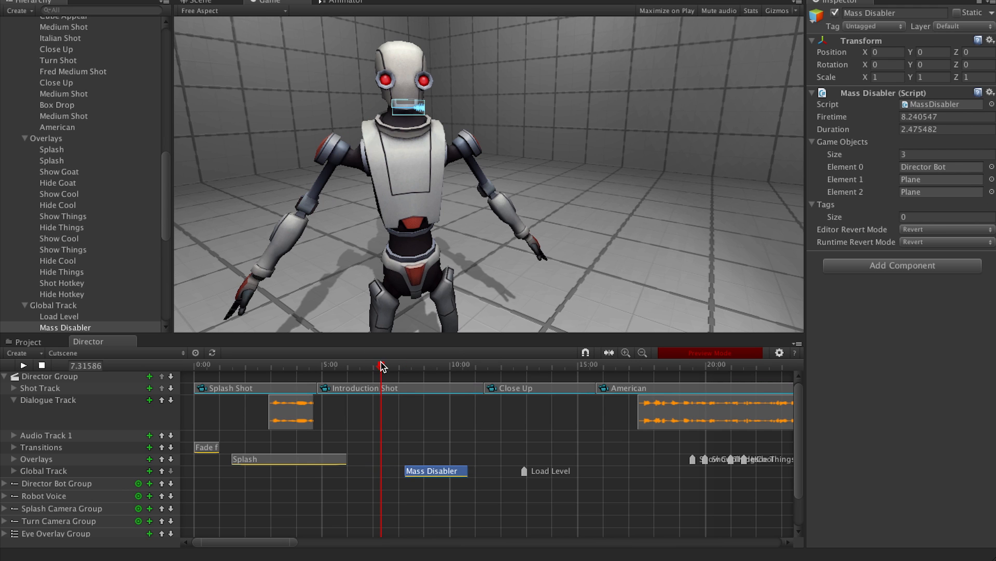
pyautogui.click(23, 364)
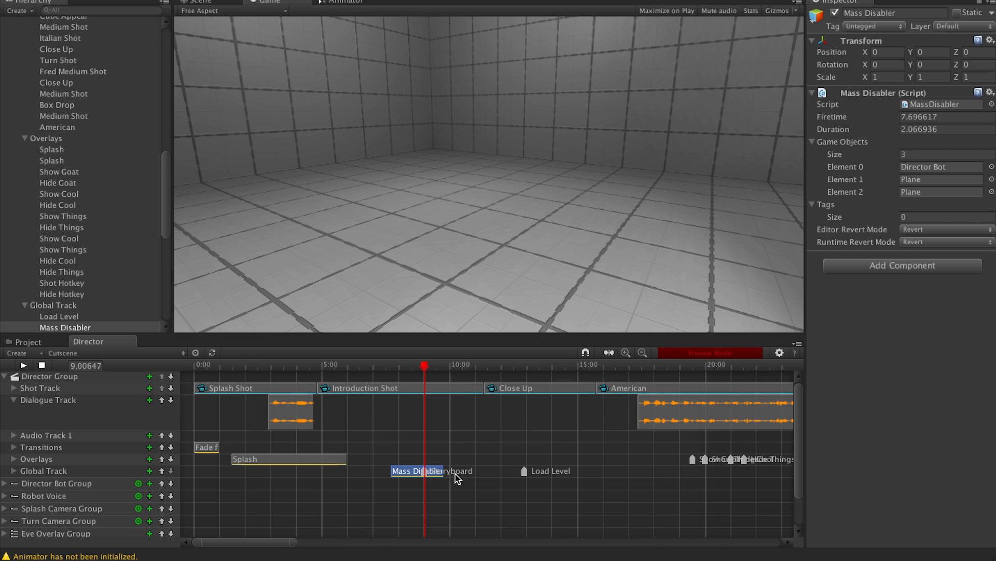
# Step: Place the Storyboard event after Mass Disabler, near 9.7 s, and preview past it
pyautogui.click(443, 470)
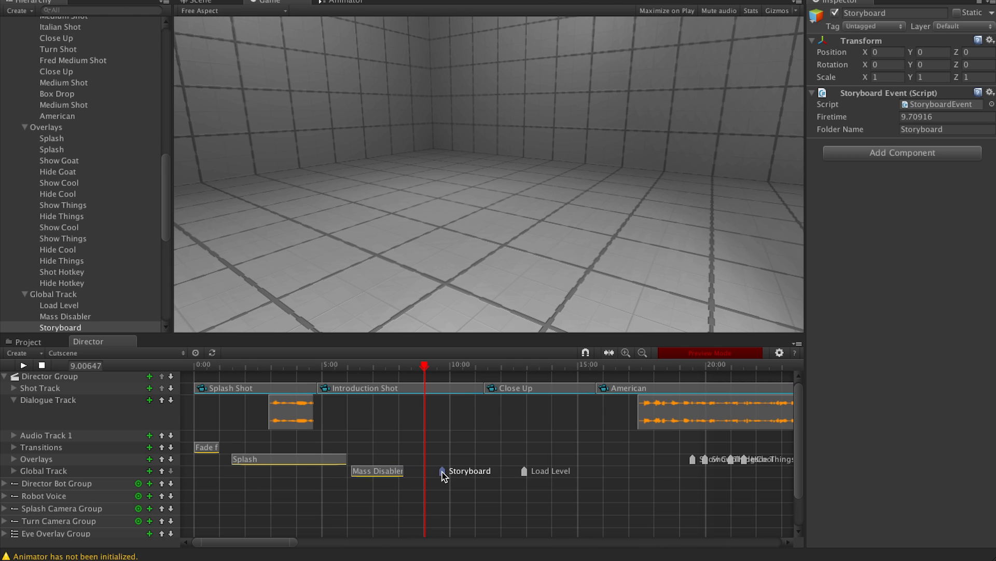
pyautogui.click(23, 365)
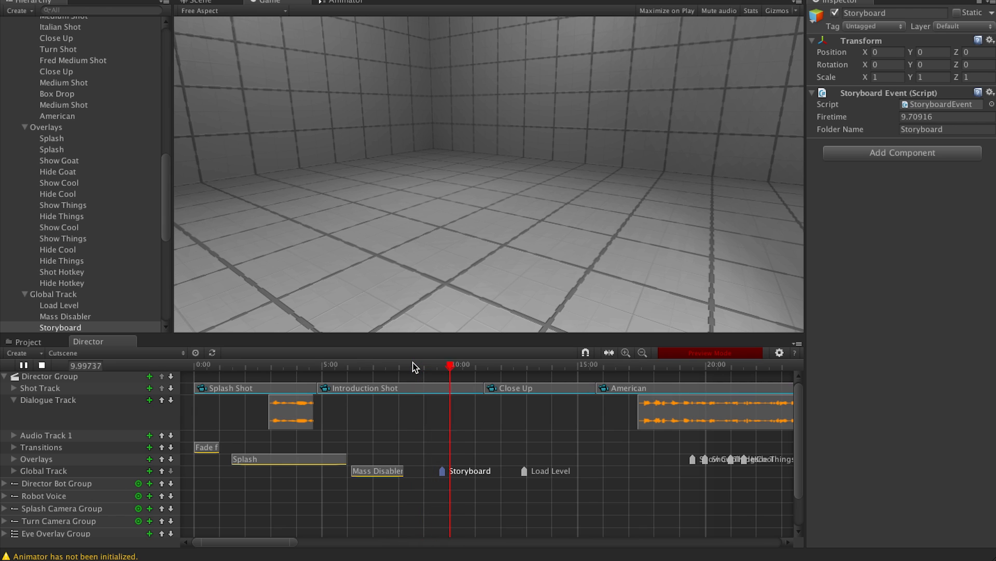
pyautogui.click(23, 364)
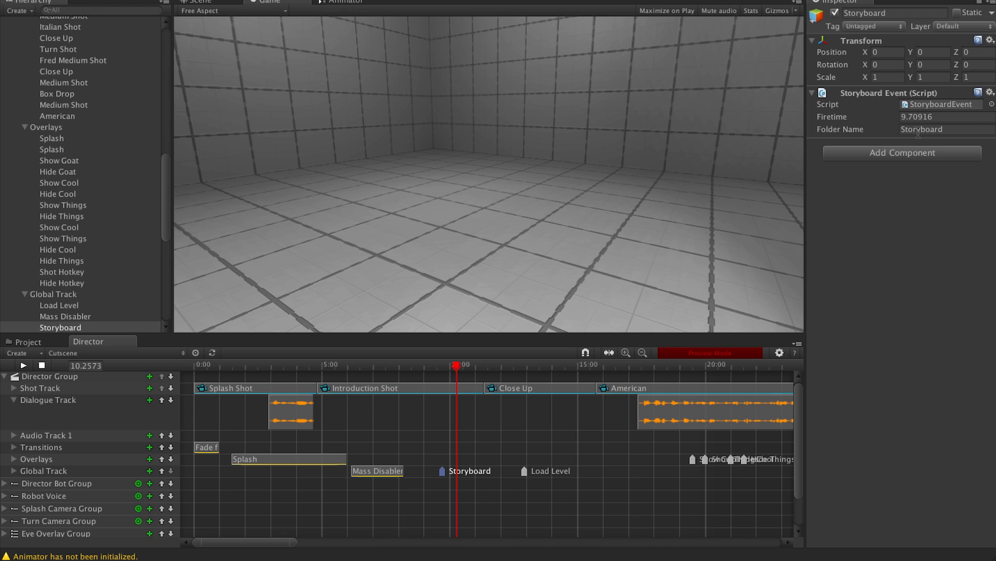
pyautogui.moveTo(567, 411)
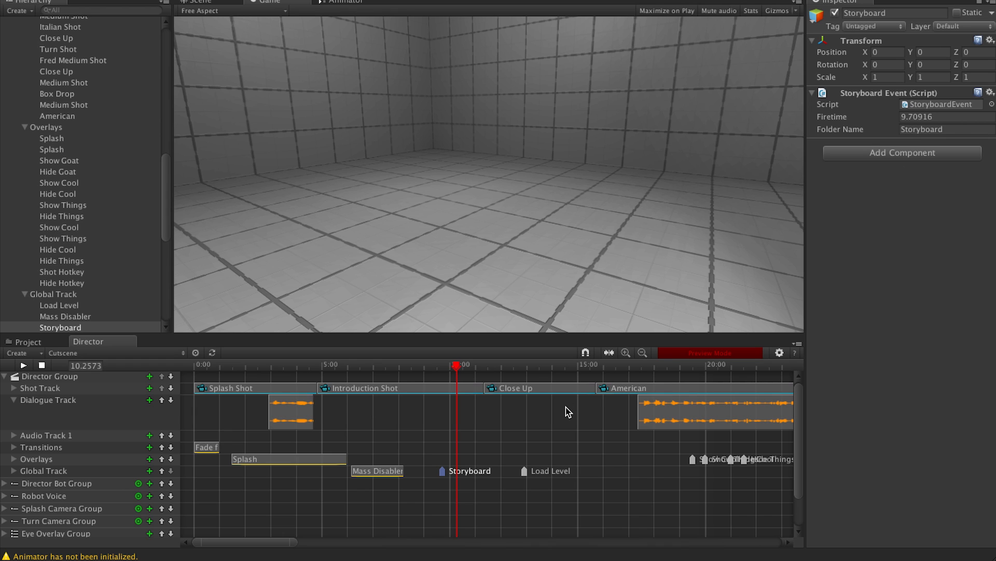